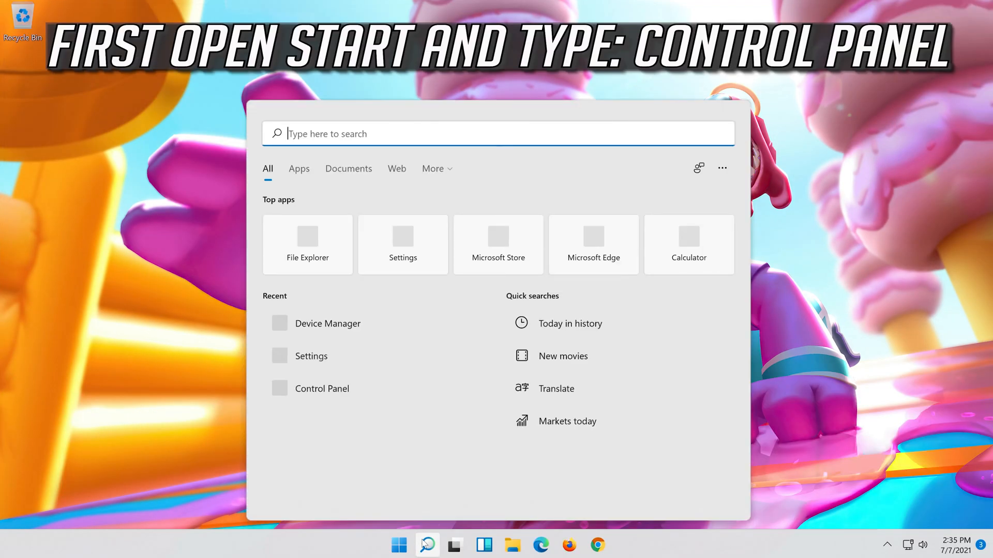
Search the Start menu for 'control panel' to launch Control Panel
text(cont)
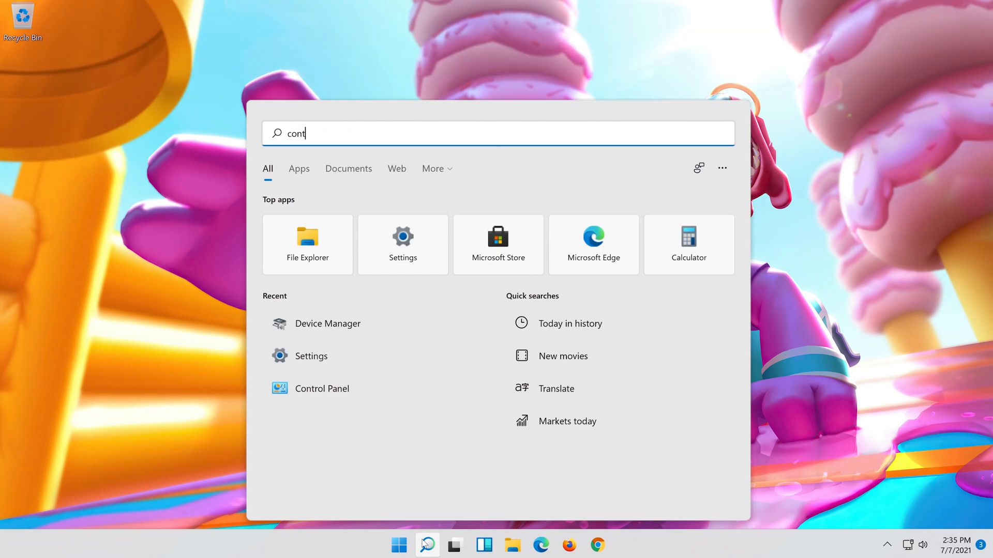
text(rol panel)
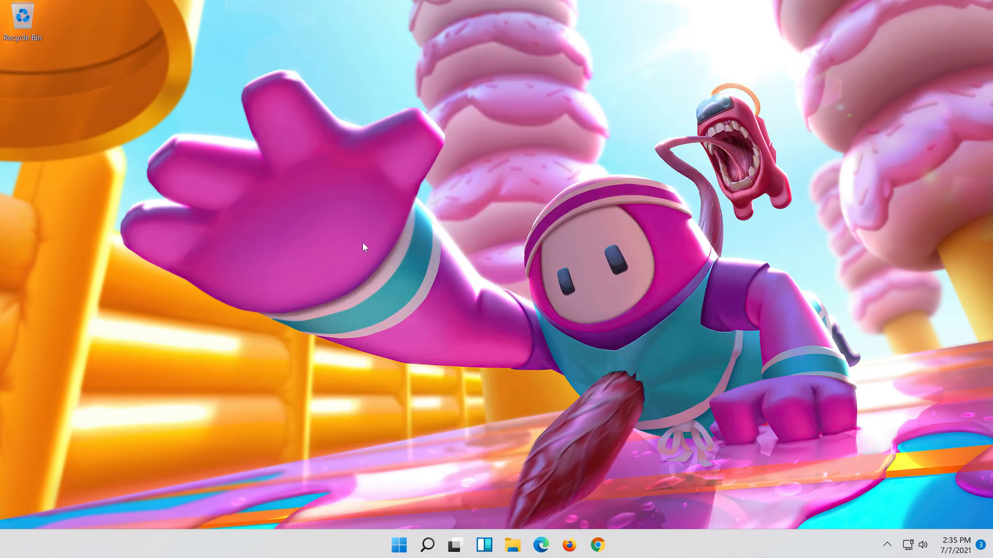
Go to Network and Internet, then Network and Sharing Center showing Ethernet0
click(610, 544)
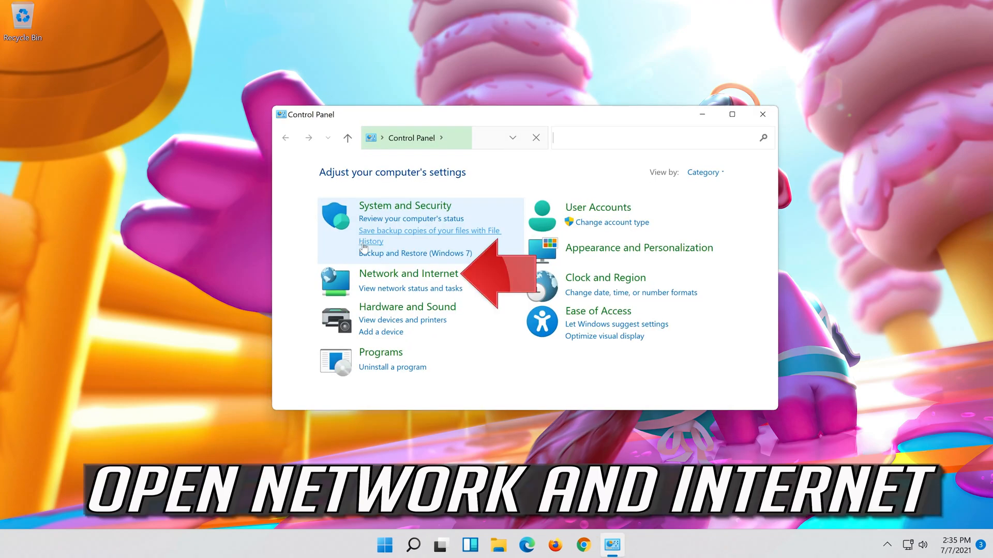
mouse_move(409, 273)
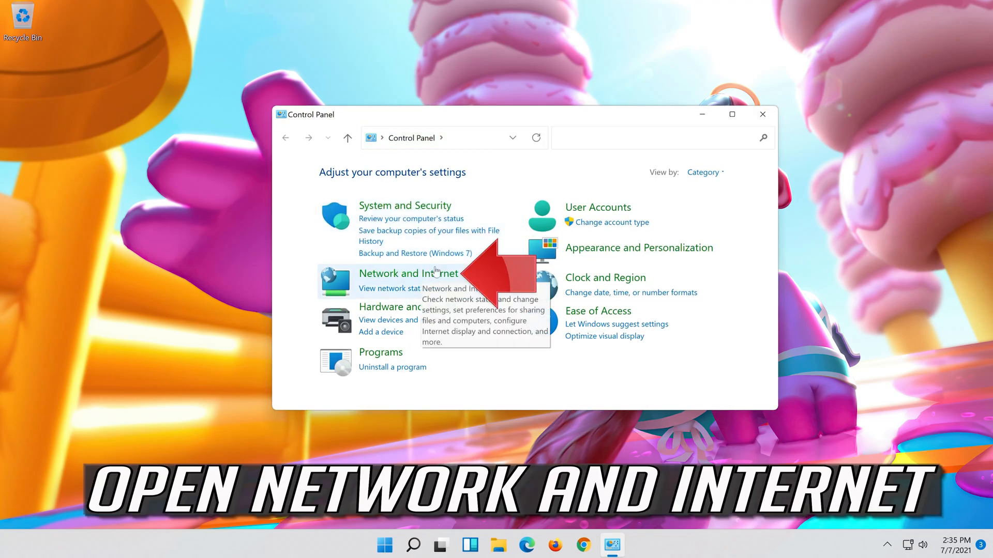
mouse_move(408, 273)
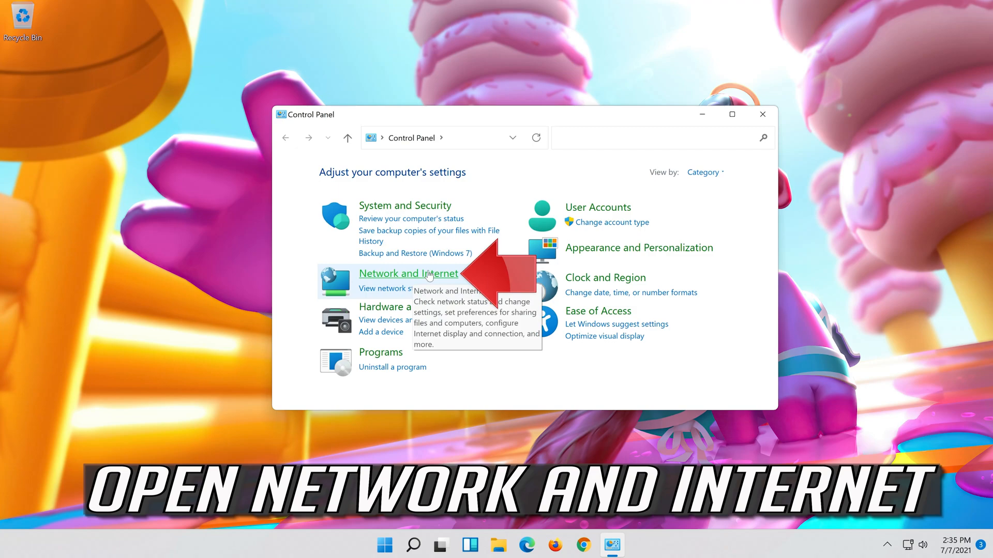
click(408, 274)
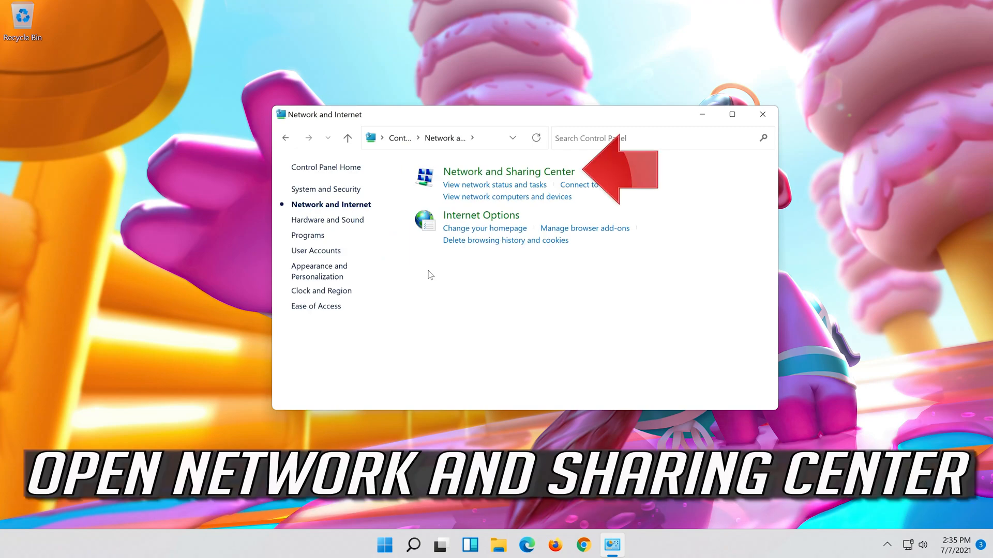
mouse_move(477, 171)
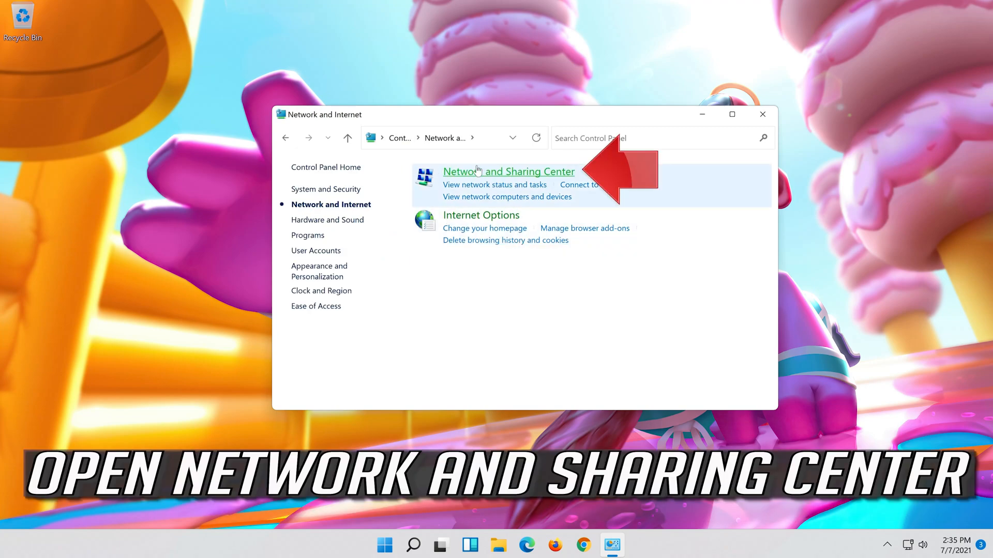
mouse_move(507, 171)
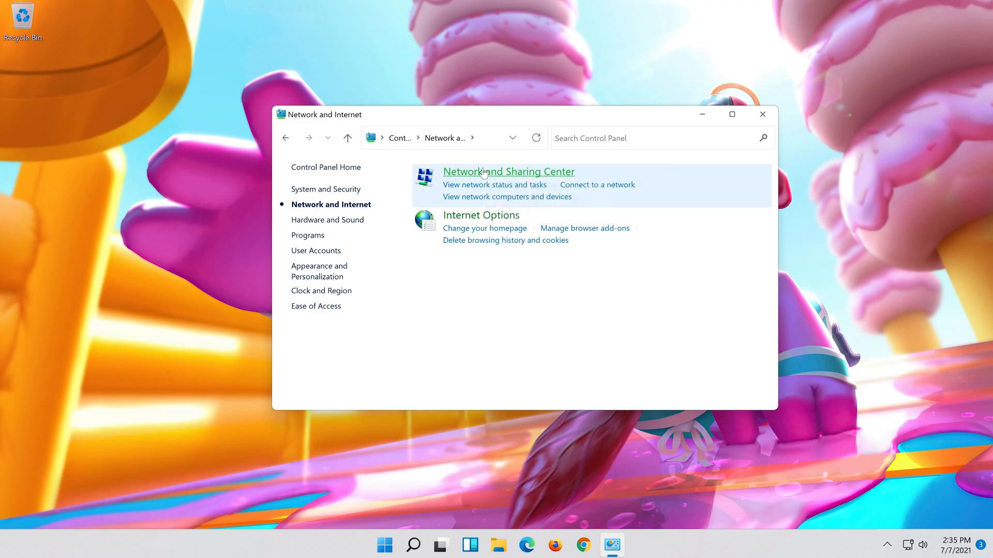
click(508, 172)
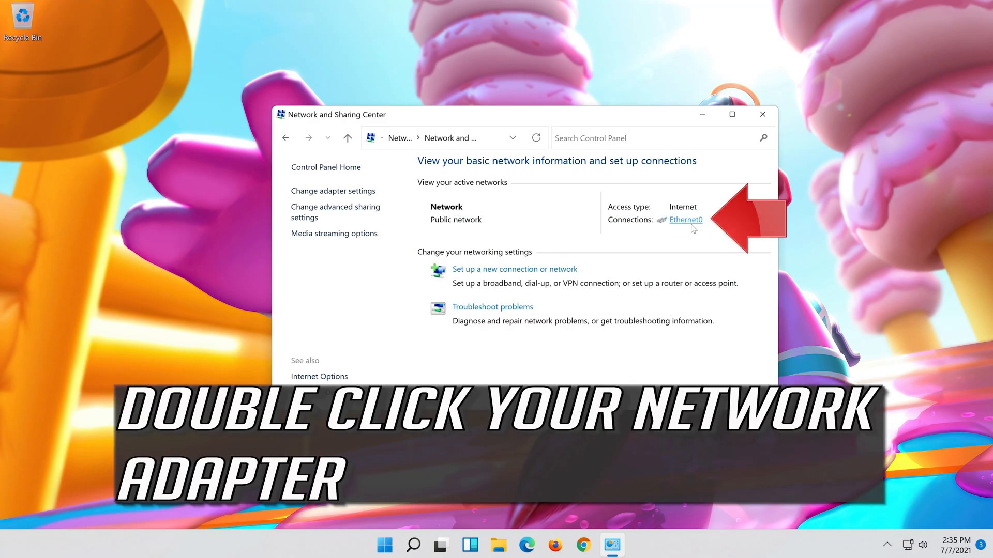
Open Ethernet0's properties and its Internet Protocol Version 4 (TCP/IPv4) settings
double_click(685, 220)
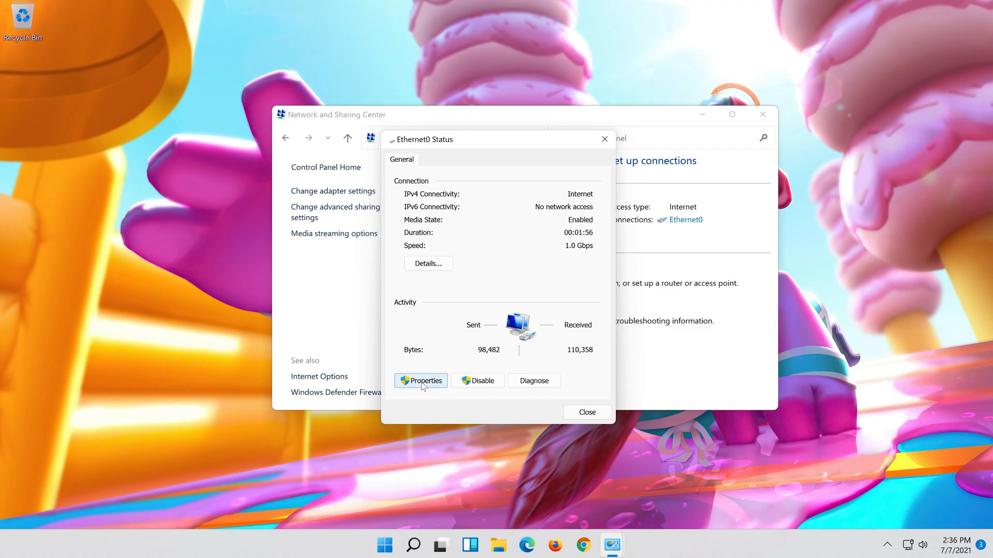
click(420, 381)
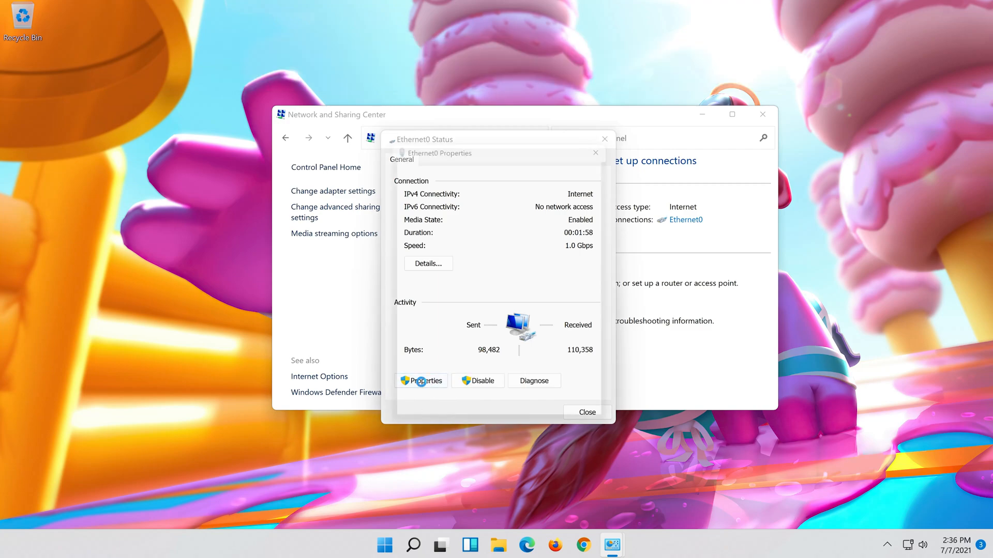
click(421, 381)
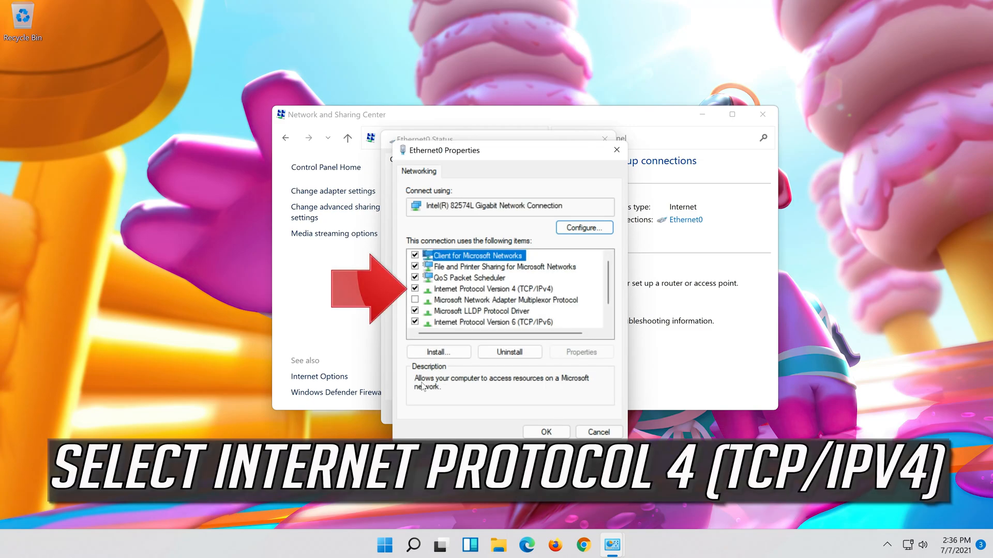
click(496, 289)
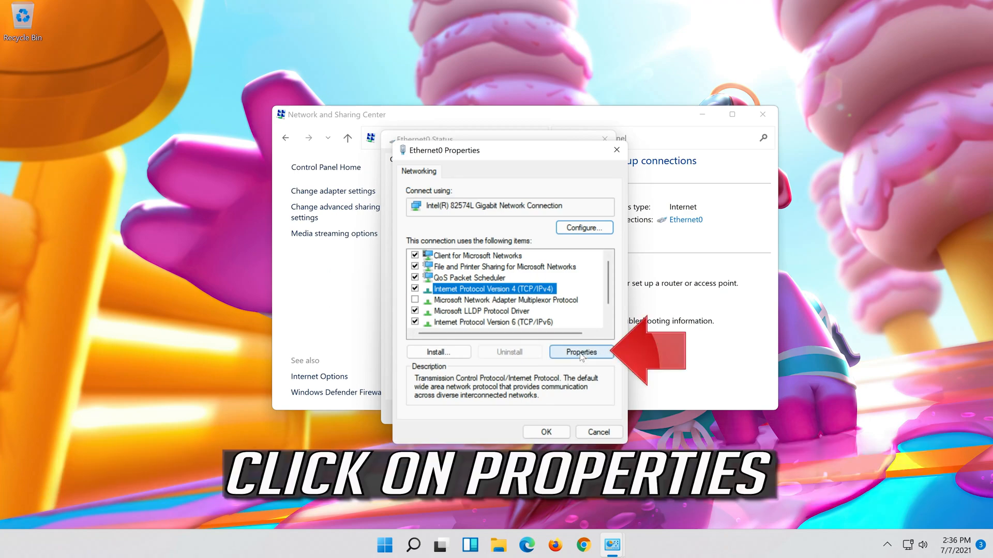
click(580, 353)
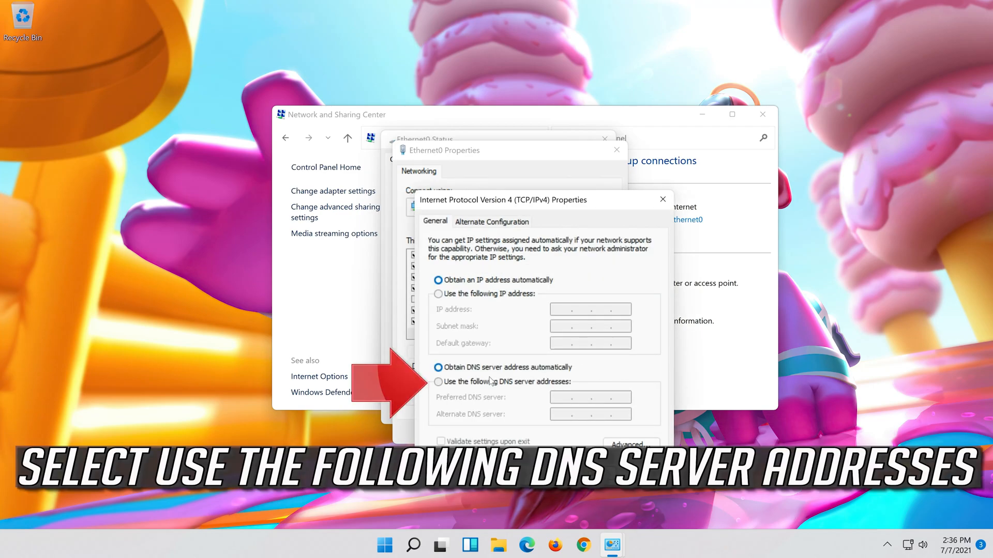
Enter manual DNS servers 8.8.8.8 and 8.8.4.4, confirm, and close all network windows
click(439, 382)
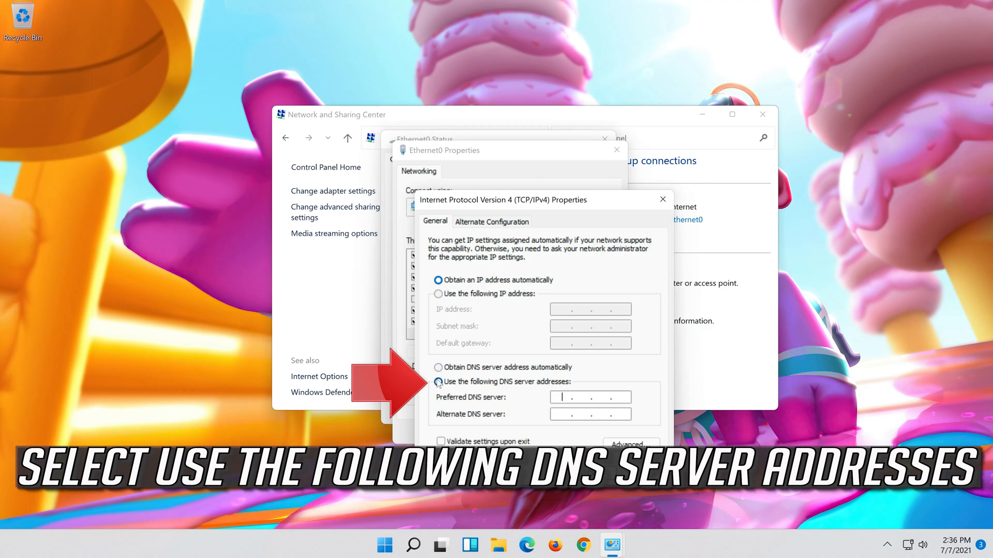
click(438, 382)
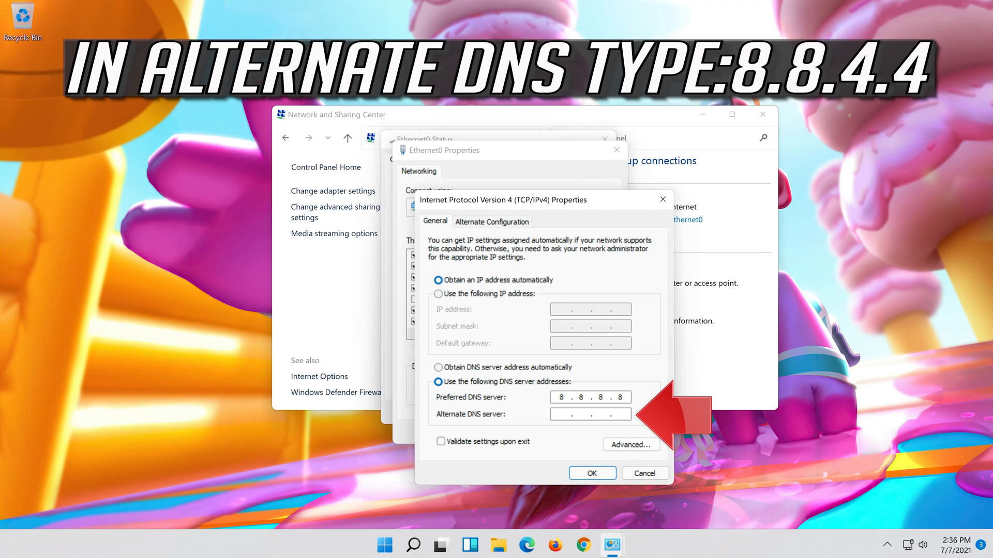
text(8.8.)
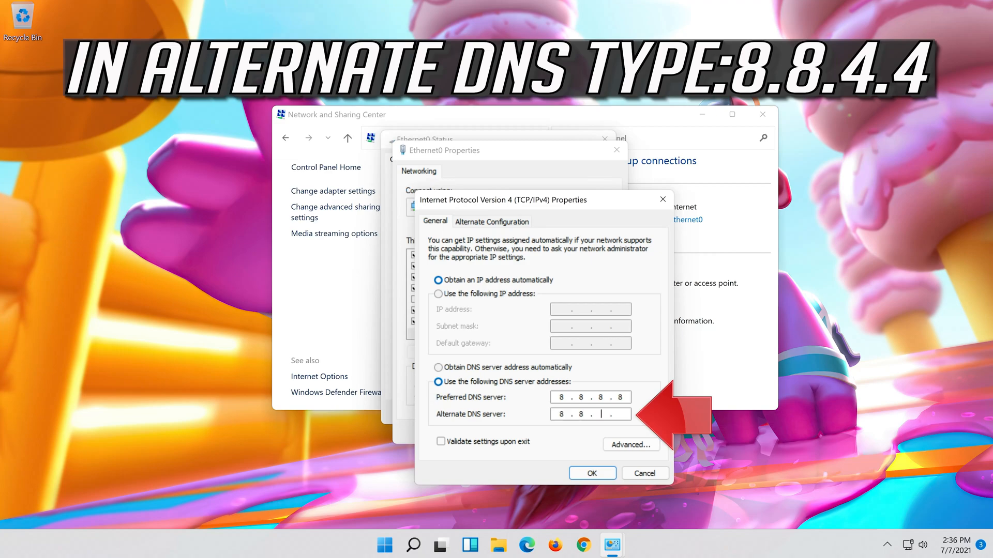
text(4.4)
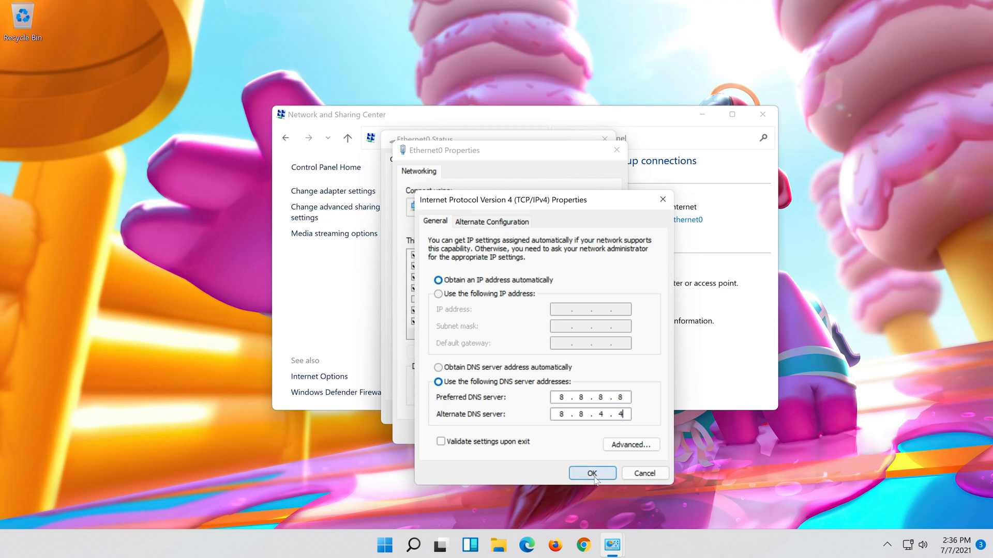
click(592, 473)
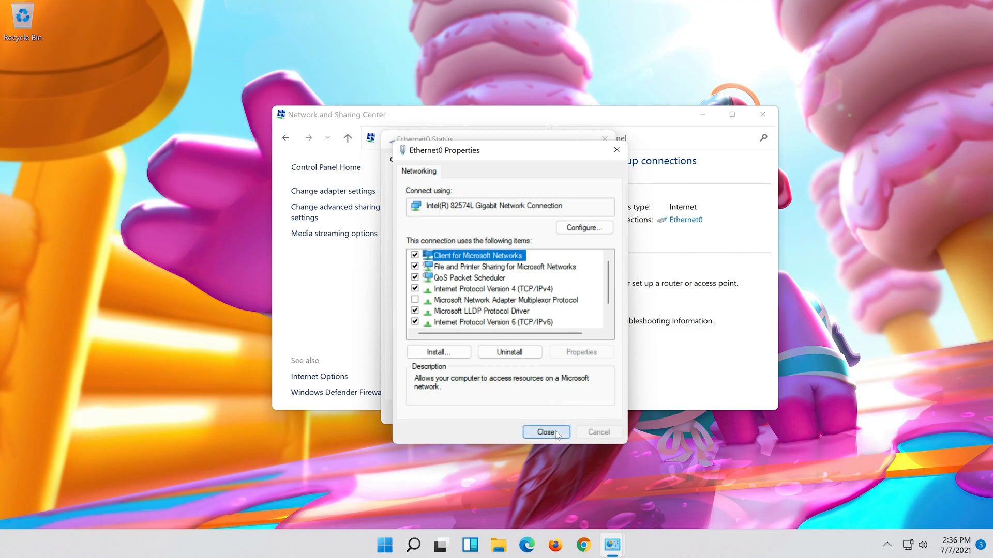
click(545, 431)
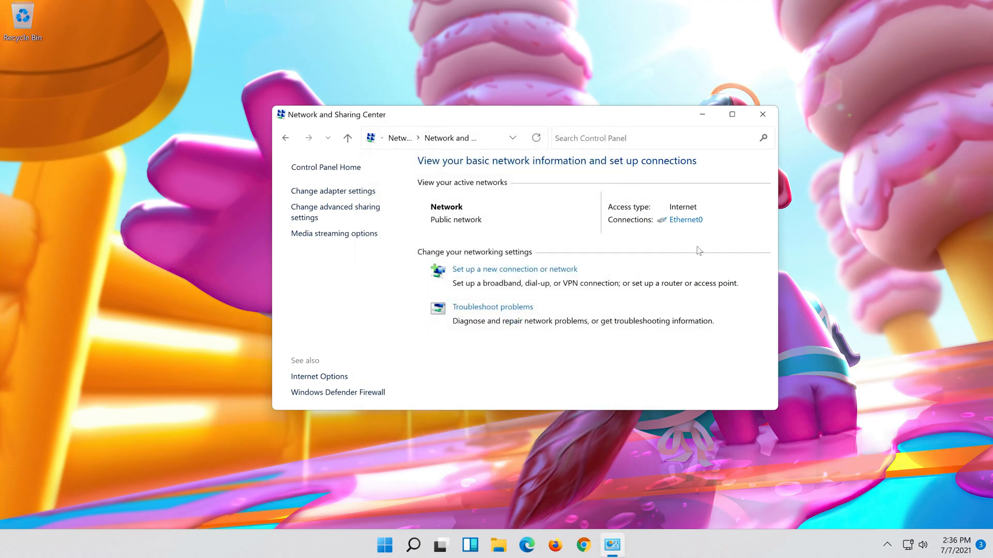
click(762, 115)
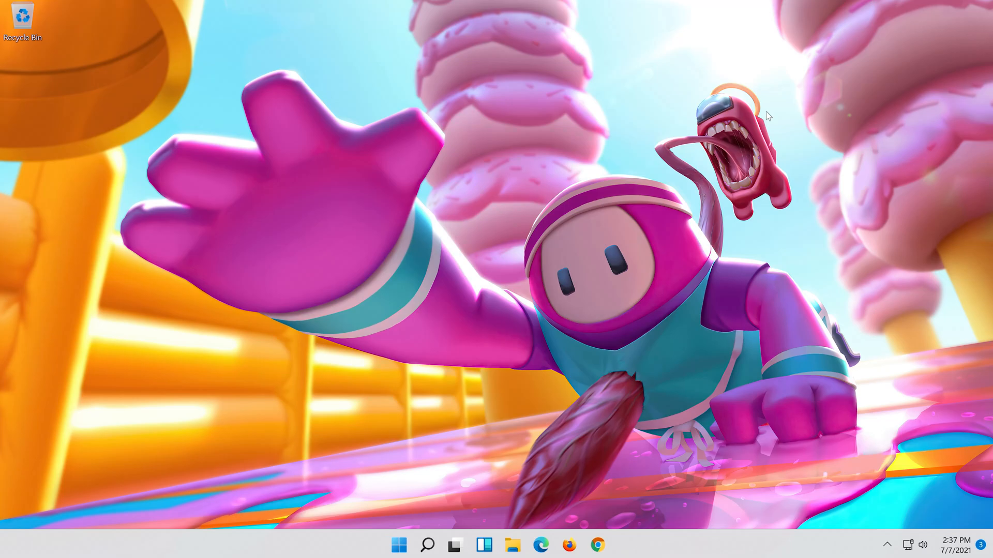
Search for cmd and run Command Prompt as administrator, approving the UAC prompt
click(427, 545)
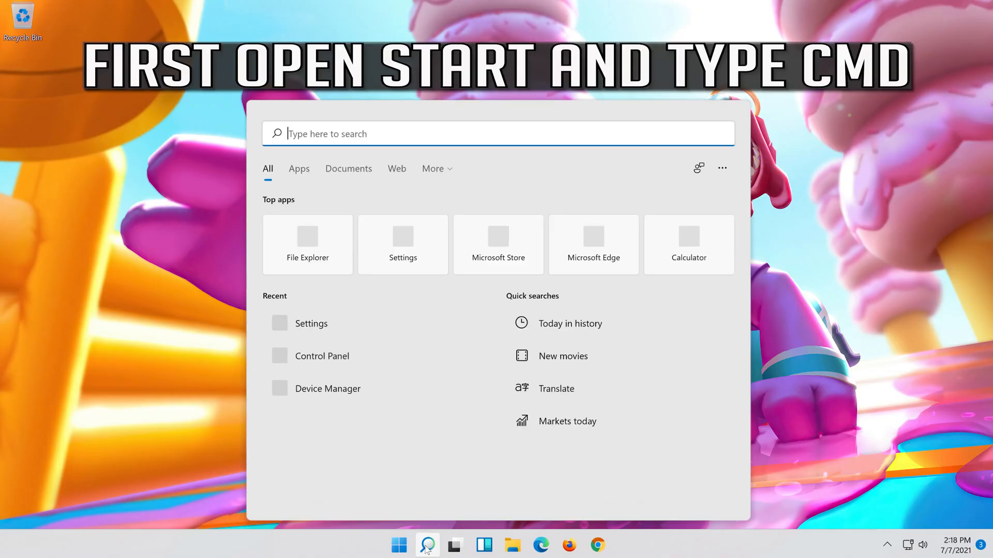
text(cmd)
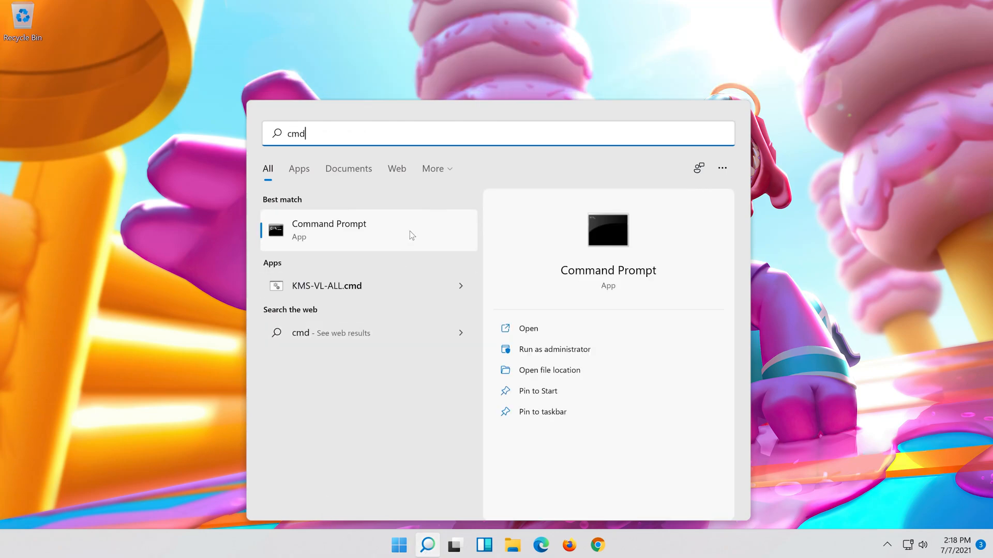
right_click(329, 230)
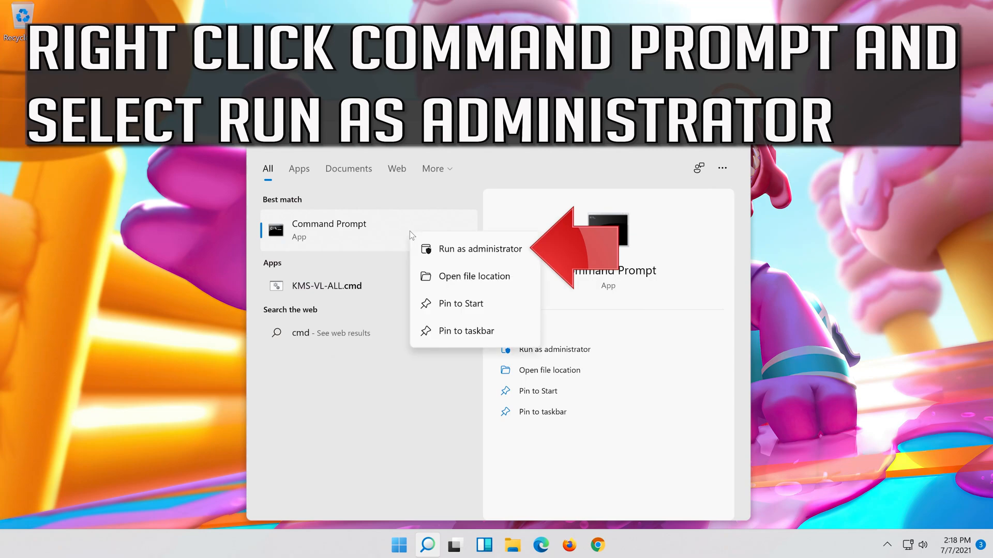
mouse_move(465, 258)
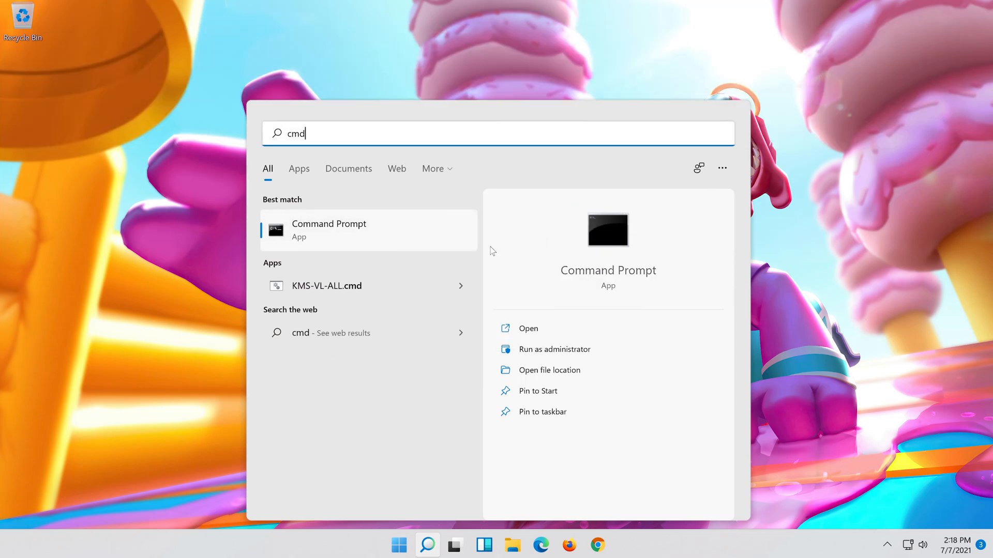
click(553, 349)
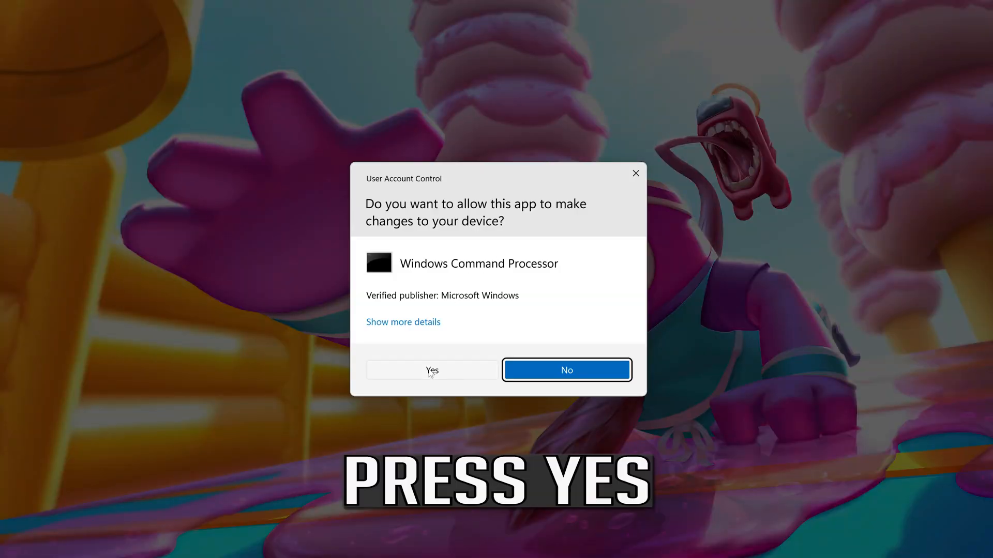
click(432, 370)
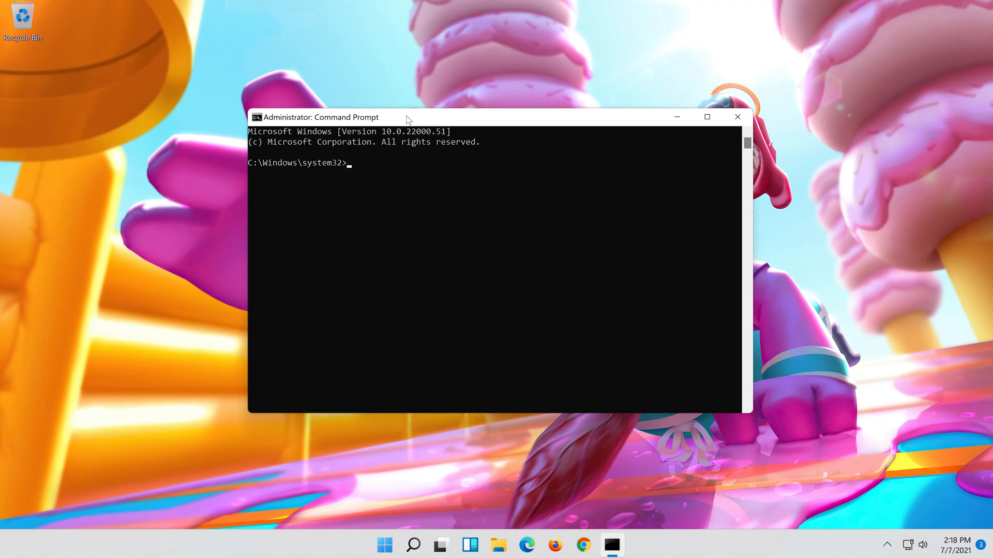
Run netsh int ip reset c:\resetlog.txt to reset TCP/IP
text(netsh in)
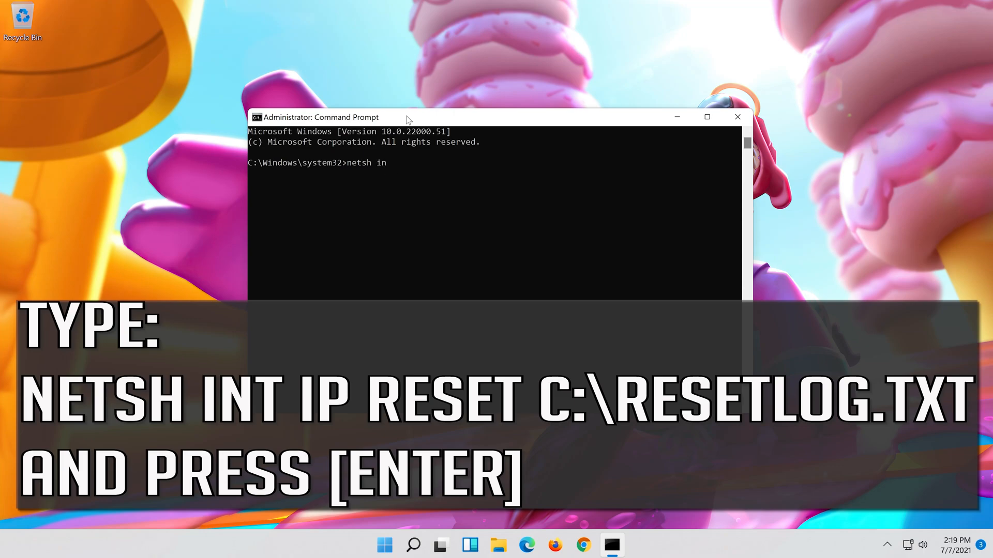
text(t i)
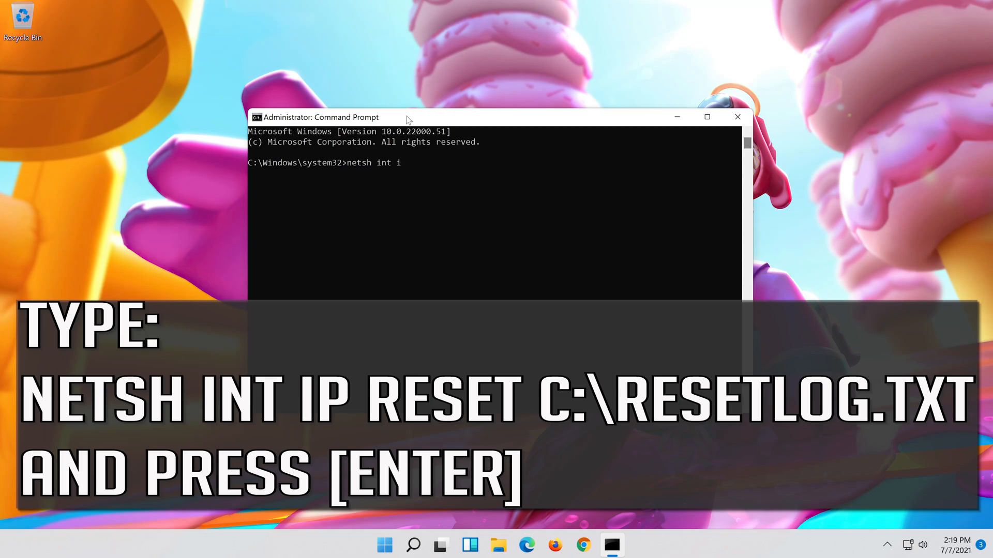
text(p re)
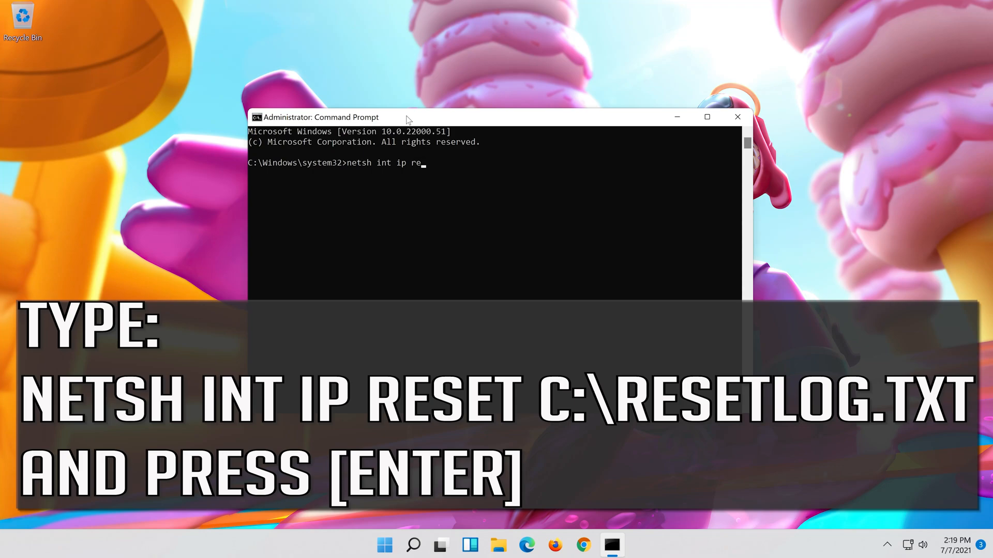
text(set c:\)
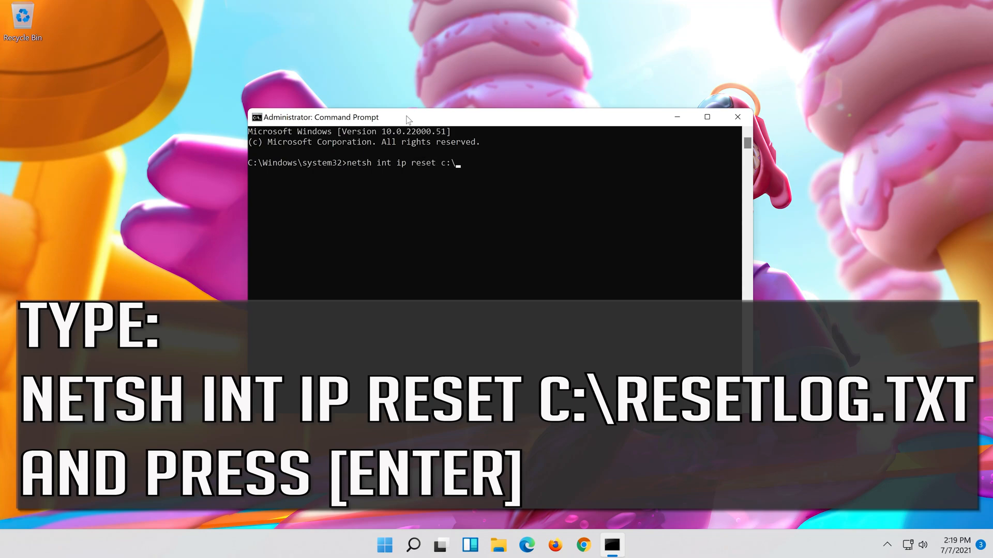
text(rese)
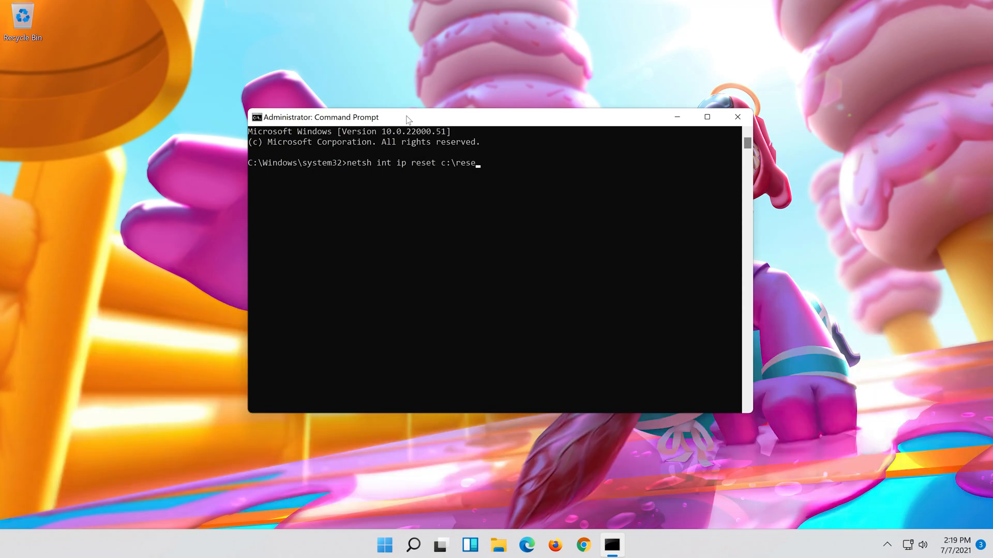
text(tlog.)
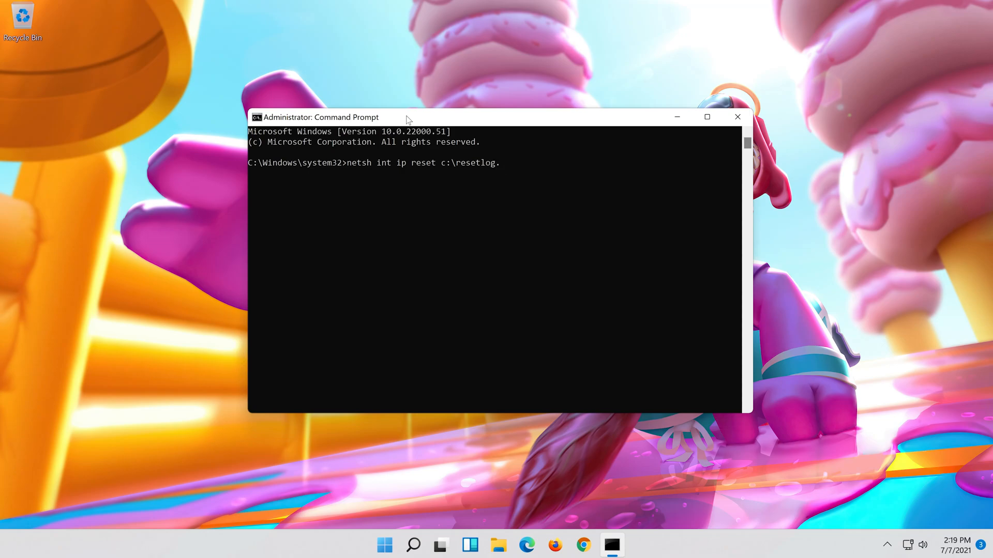
text(txt)
text(n)
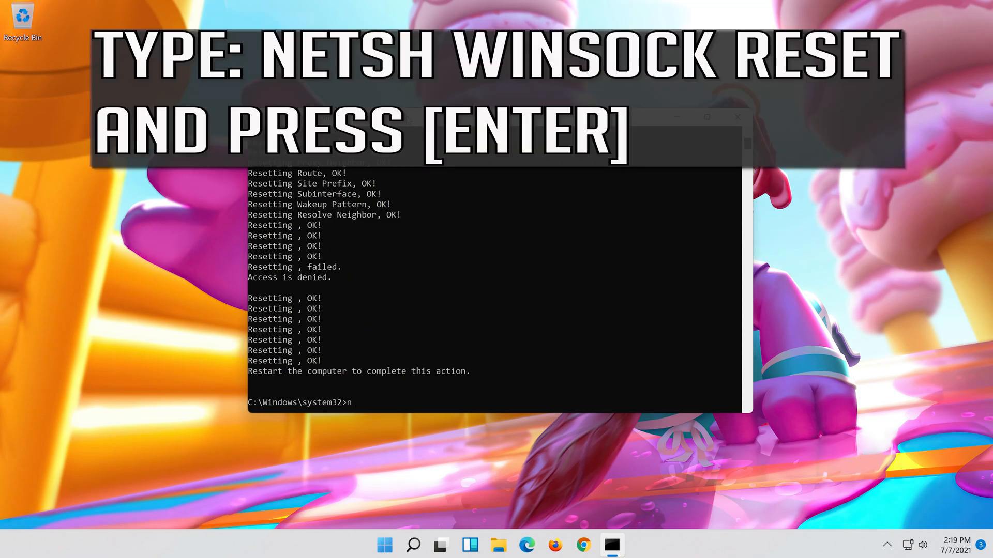
Reset the Winsock catalog with netsh winsock reset
text(etsh)
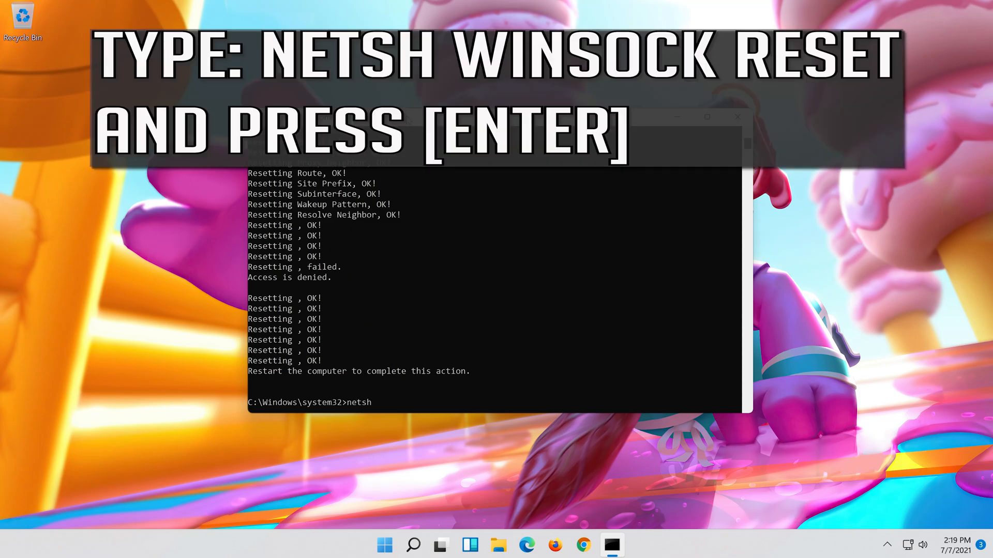
text(w)
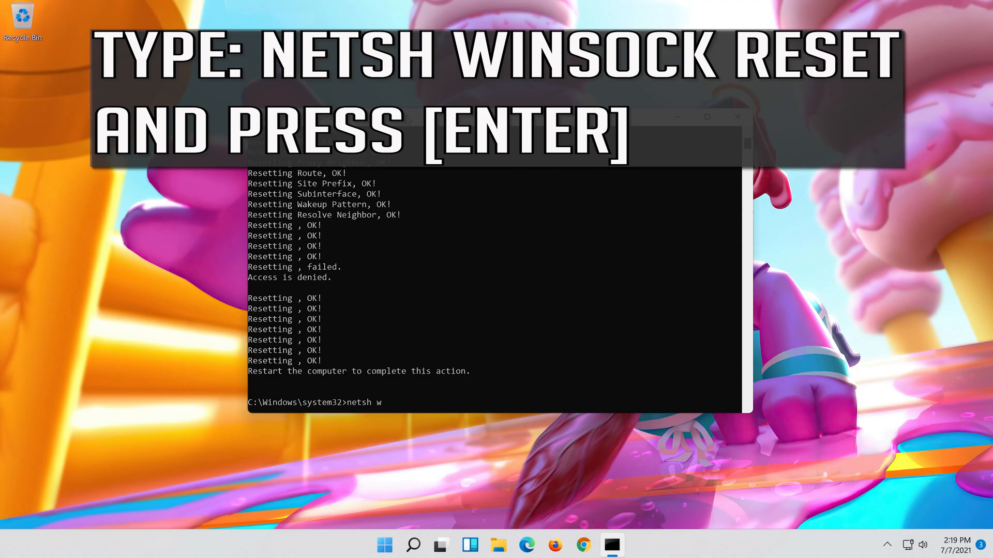
text(insoc)
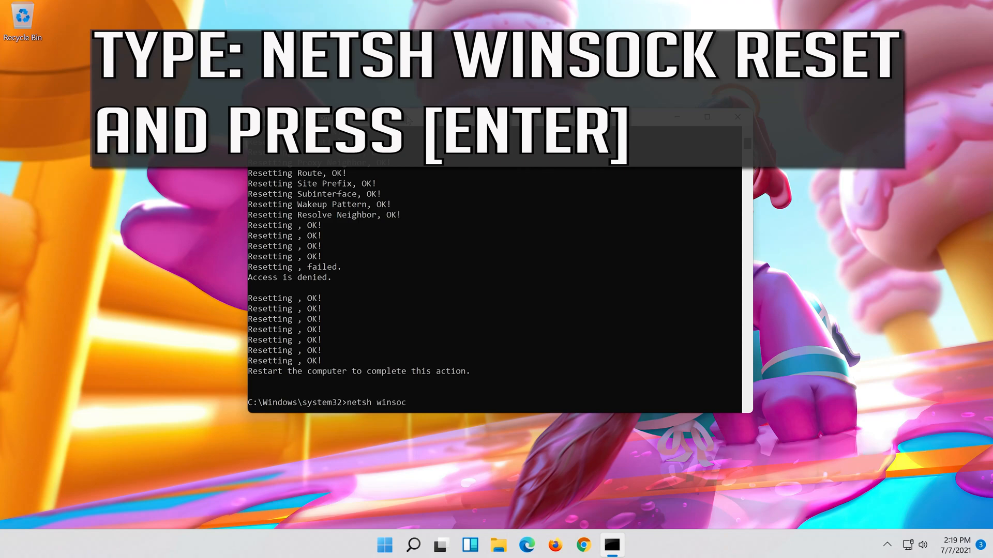
text(k)
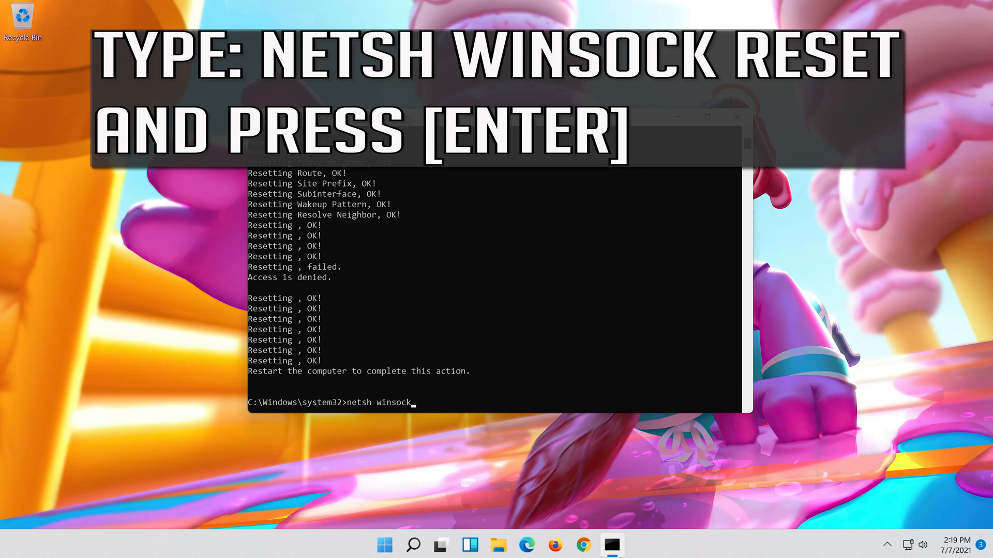
text(reset)
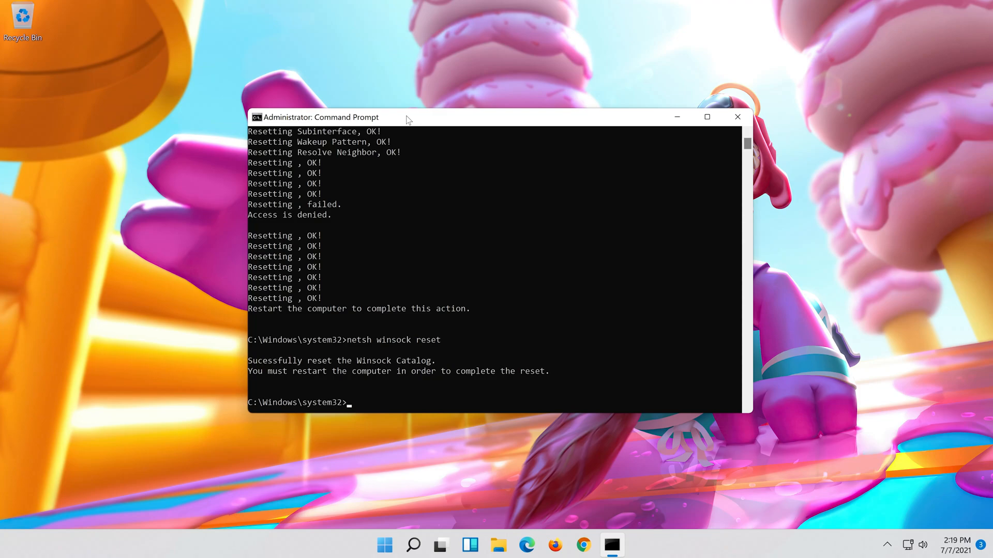
Run ipconfig /flushdns, then exit the Command Prompt window
text(ipconfig)
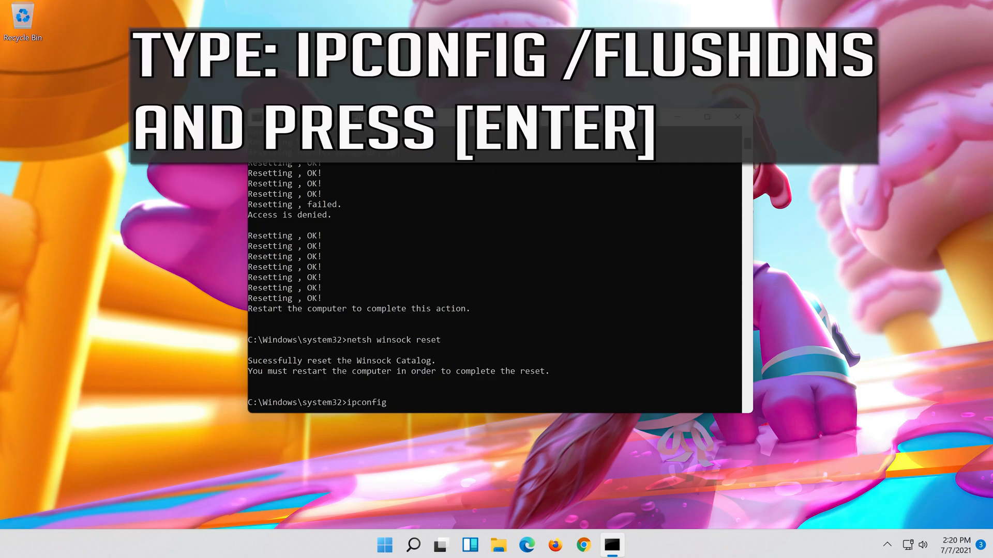
text(/f)
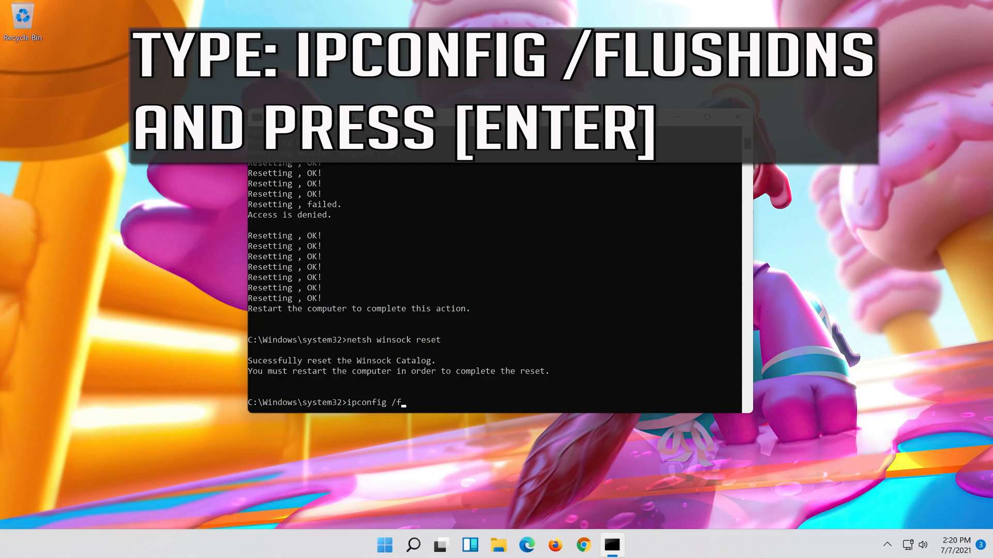
text(lush)
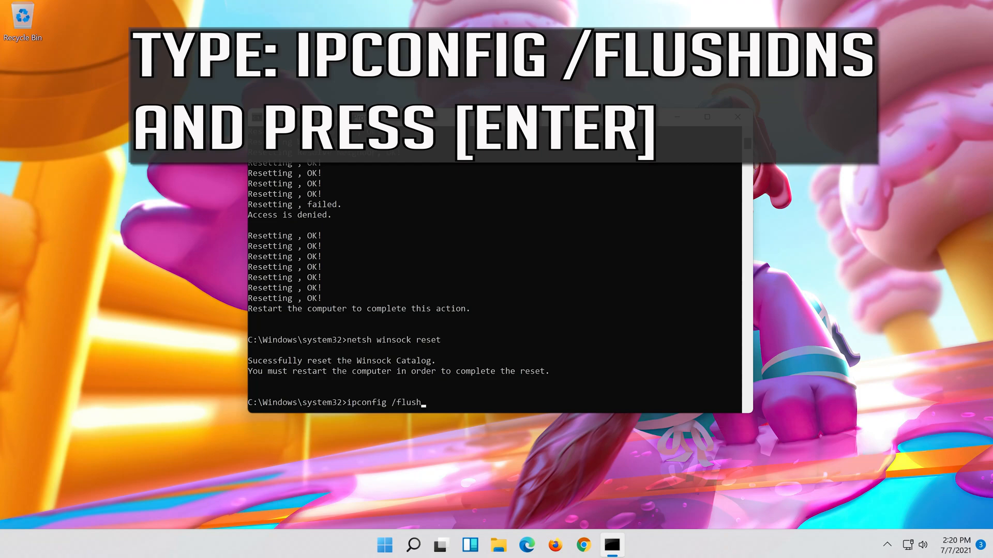
text(dns)
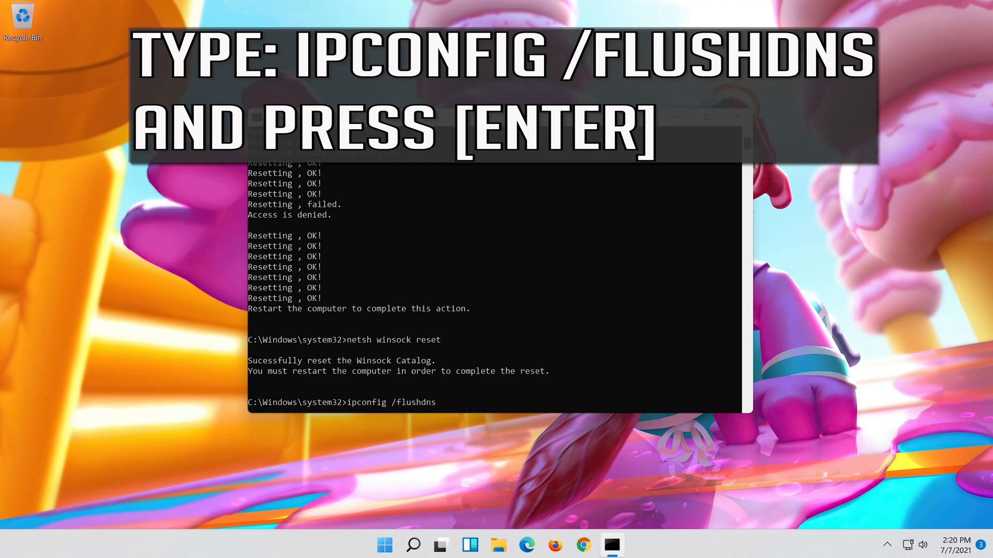
key(Return)
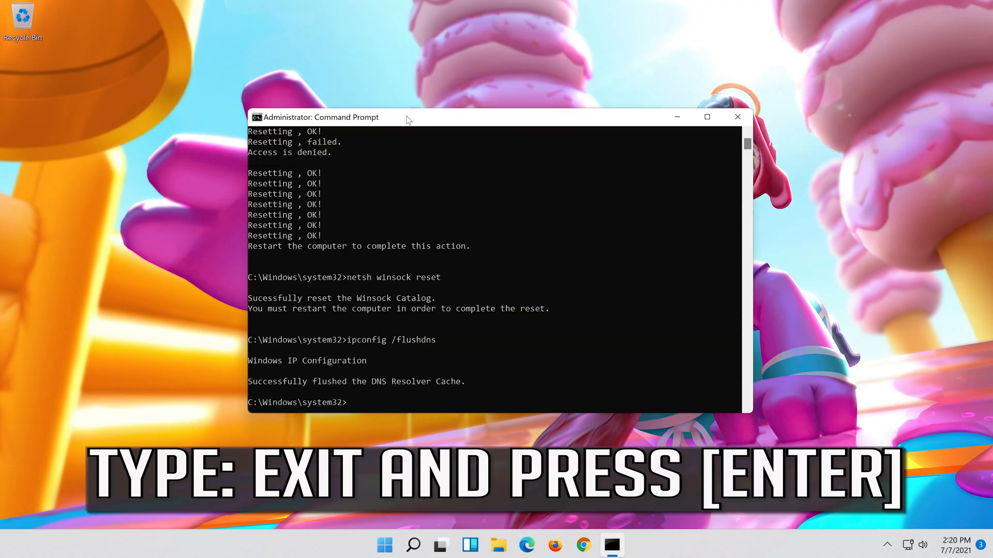
text(exit)
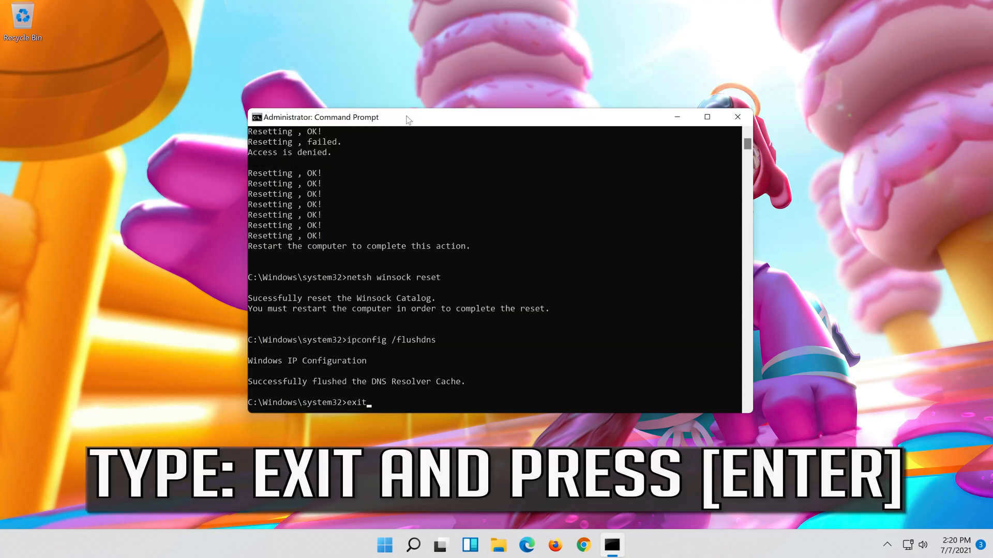
key(Return)
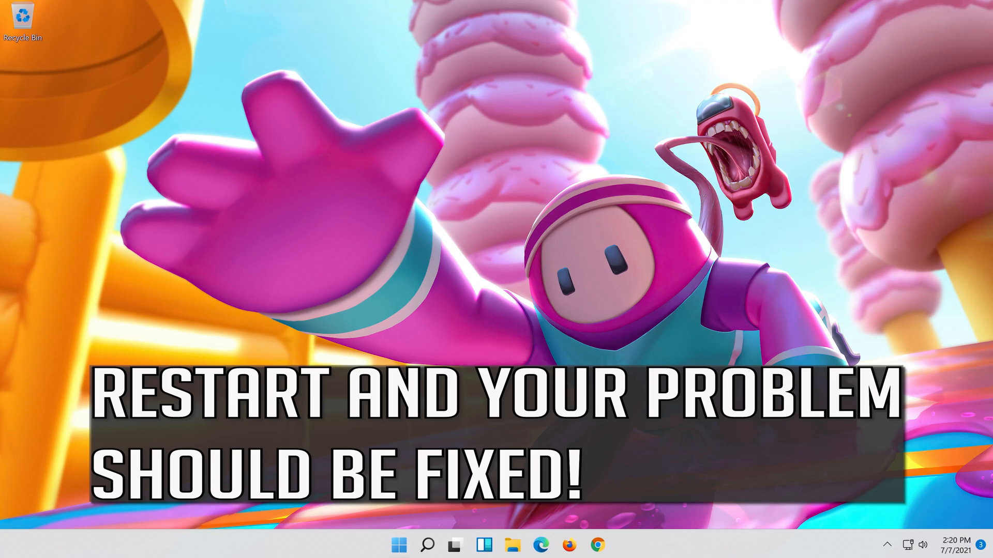
mouse_move(397, 544)
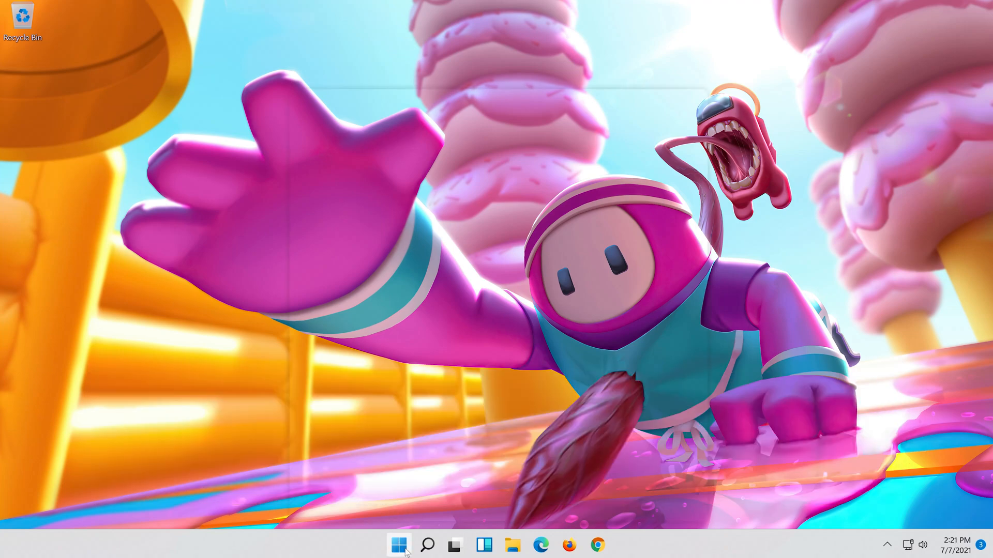
Use the Start menu power options to restart the PC
click(398, 544)
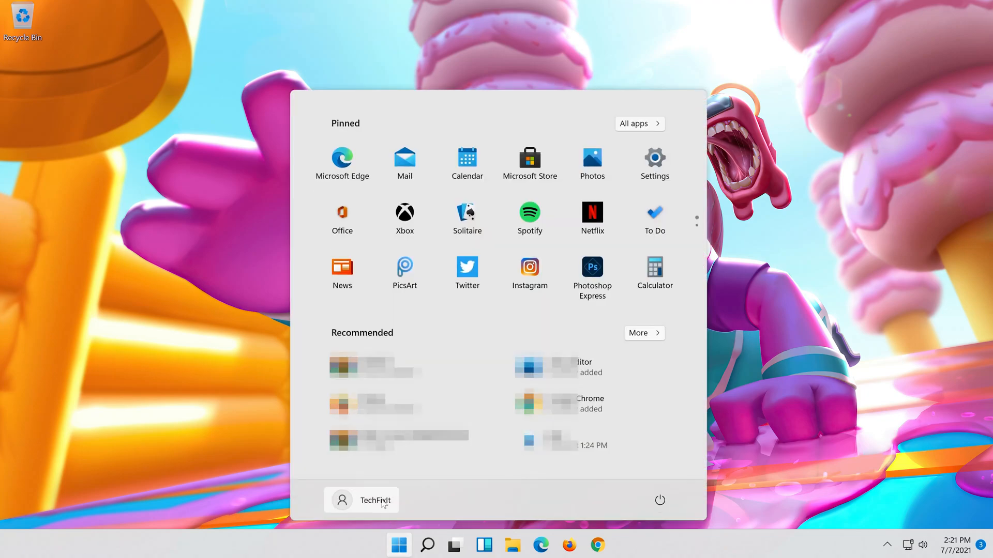
click(659, 500)
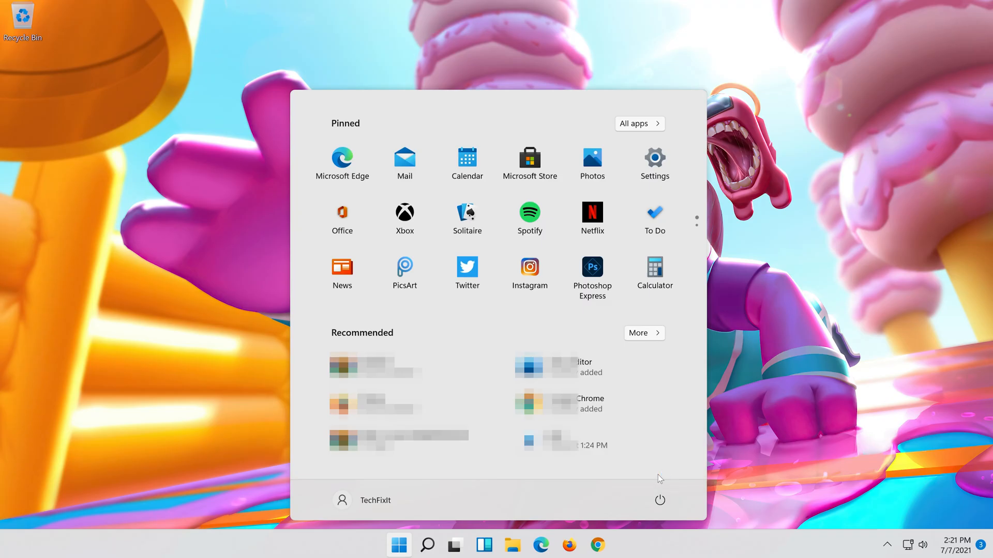
click(398, 544)
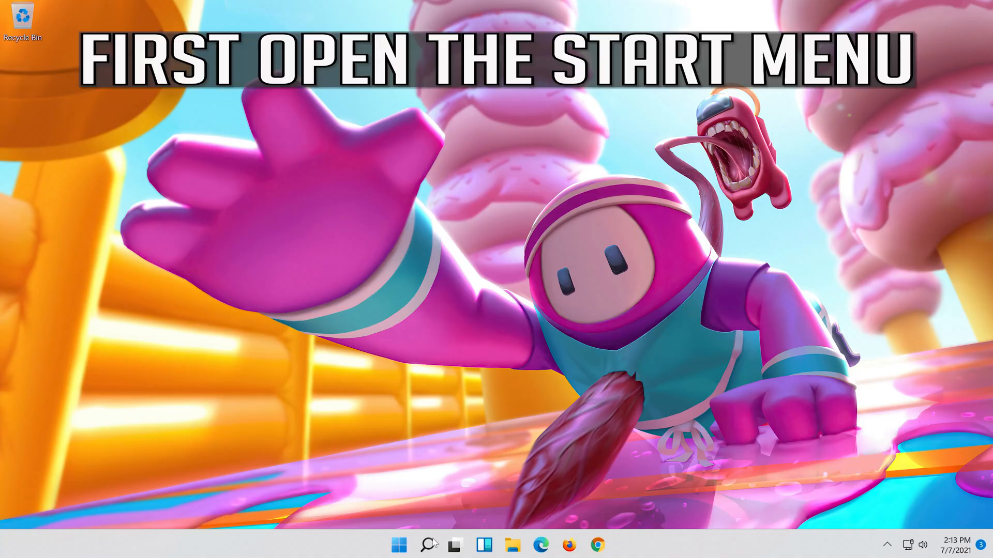
Search Windows for 'settings' and open the Settings app on its System page
click(428, 544)
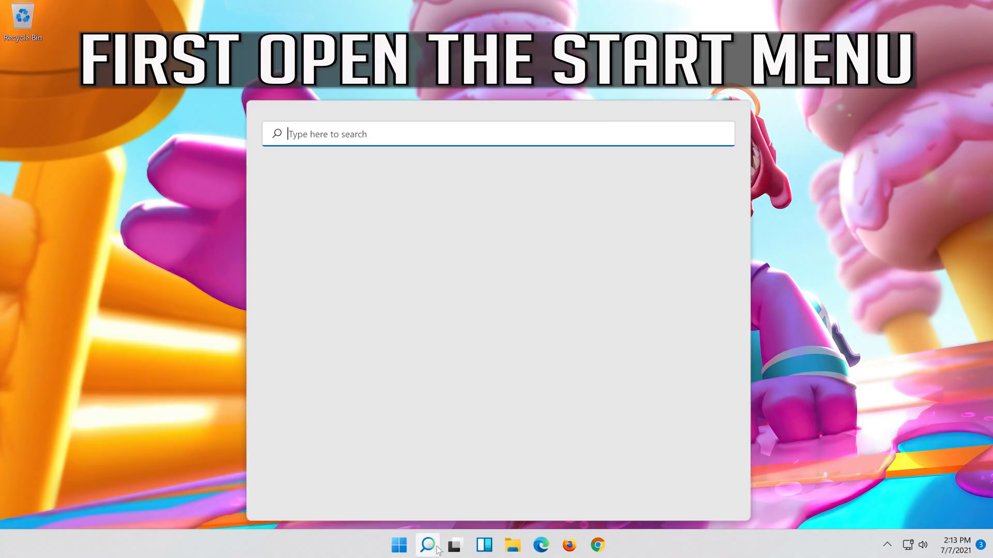
text(set)
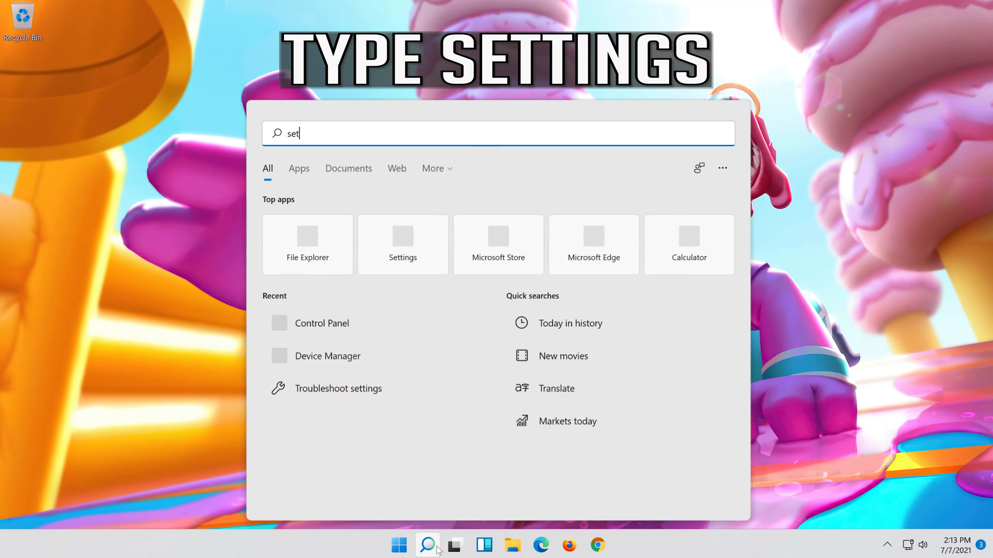
text(tings)
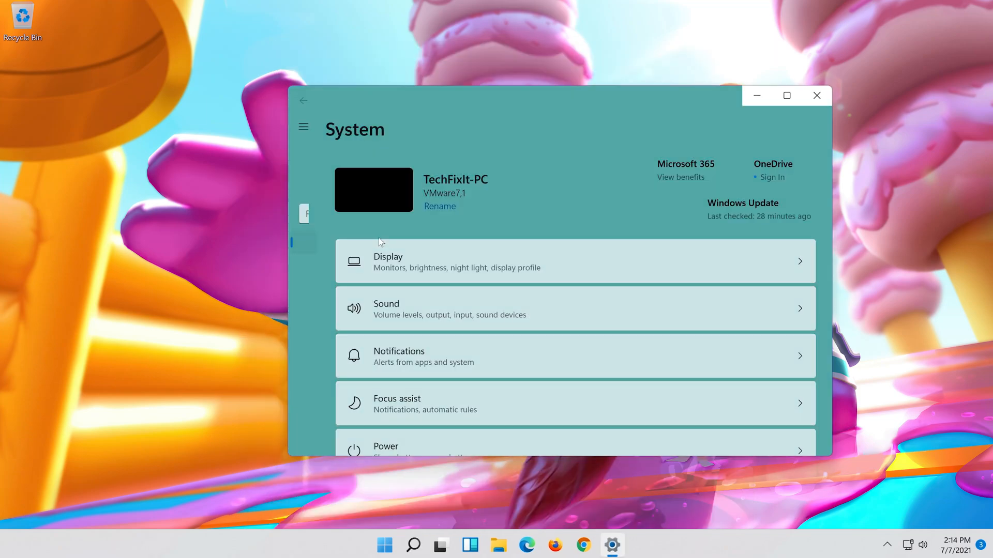
Go to the Network & internet page and scroll down to Advanced network settings
click(304, 128)
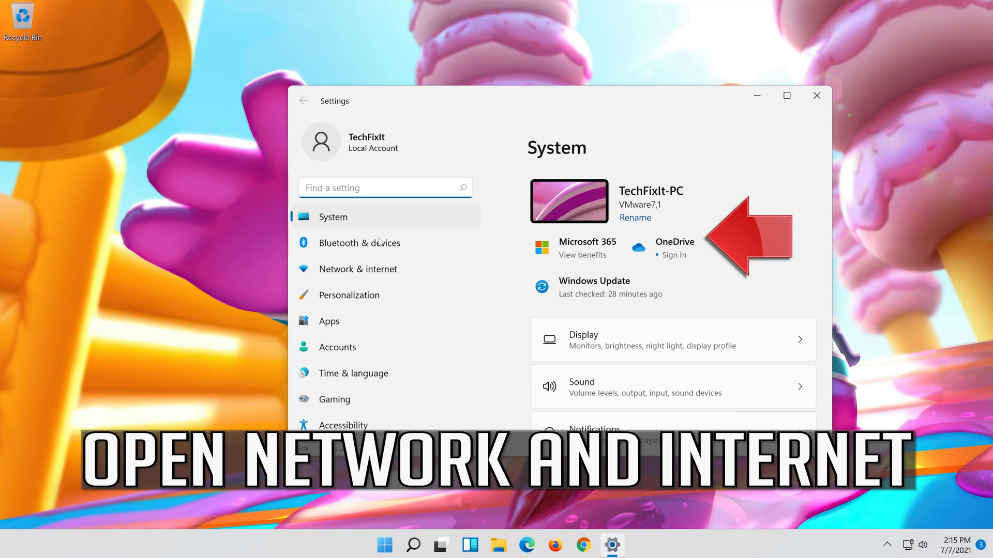
mouse_move(373, 273)
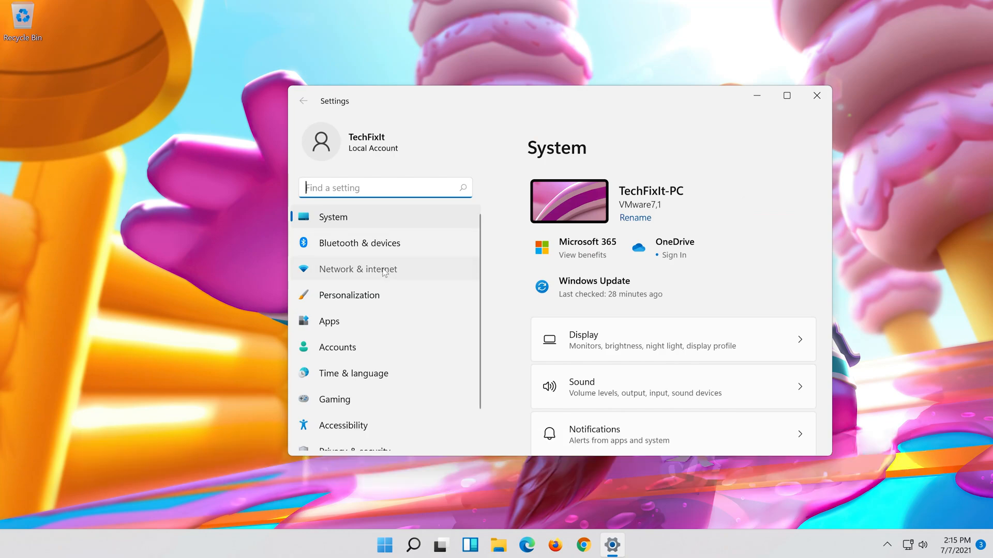
click(357, 269)
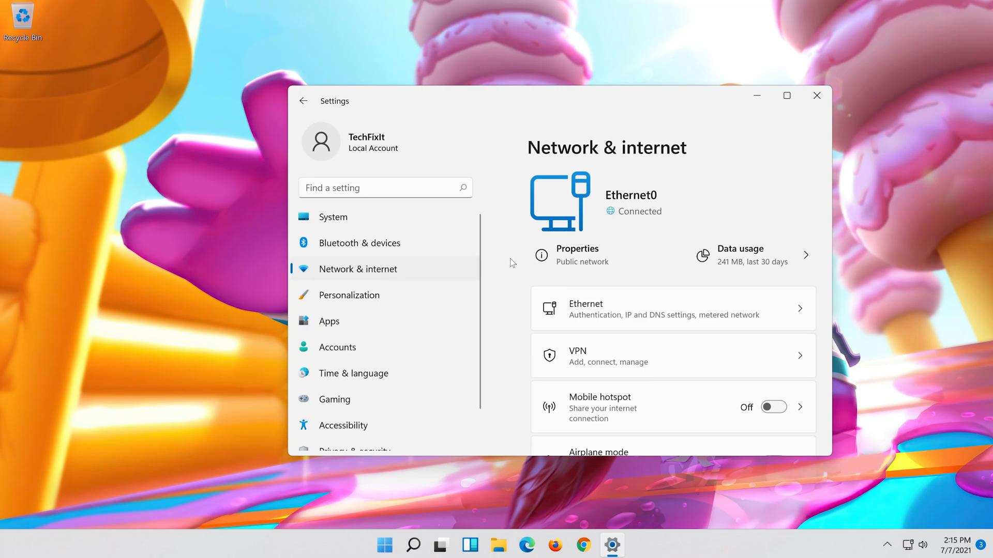
scroll(down, 3)
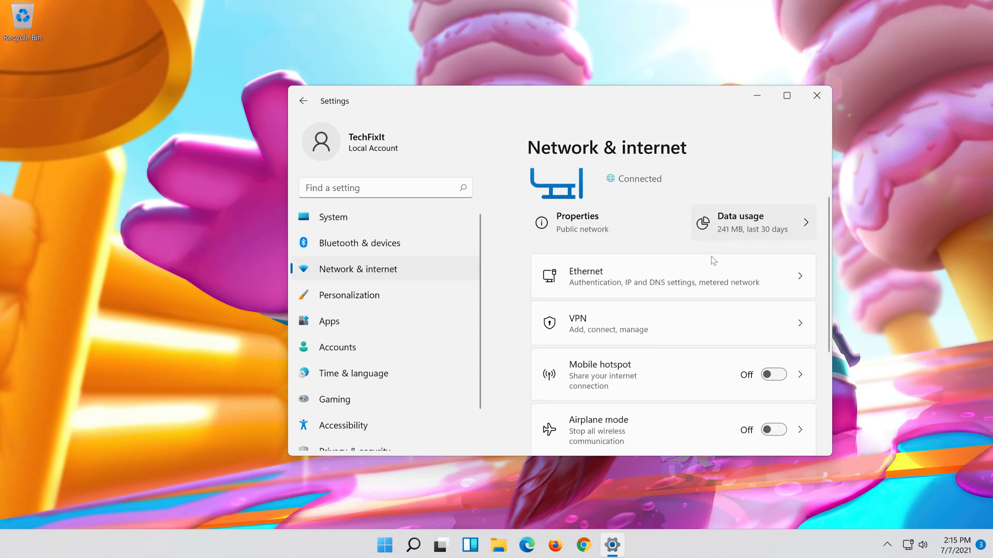
scroll(down, 3)
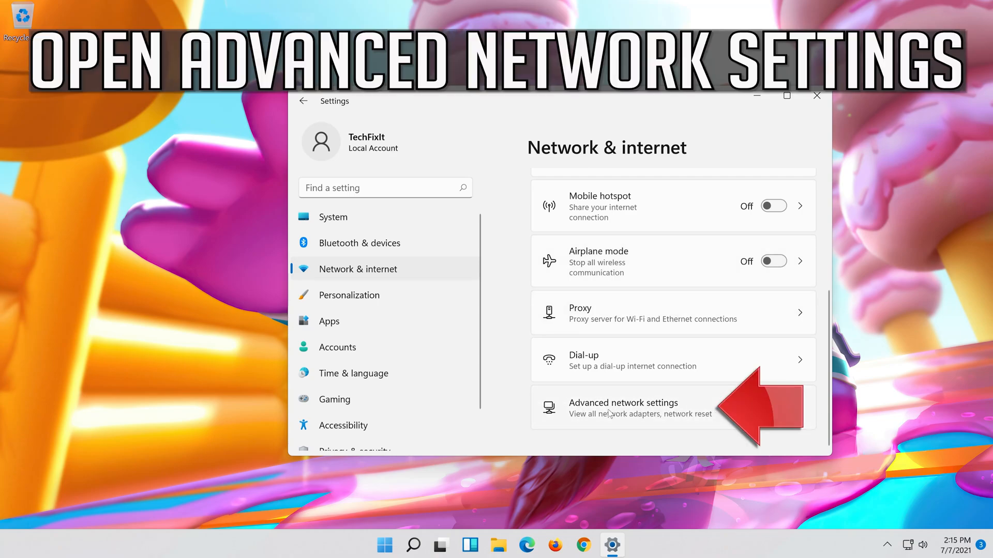
Go to Advanced network settings and scroll down to Network reset under More settings
click(623, 408)
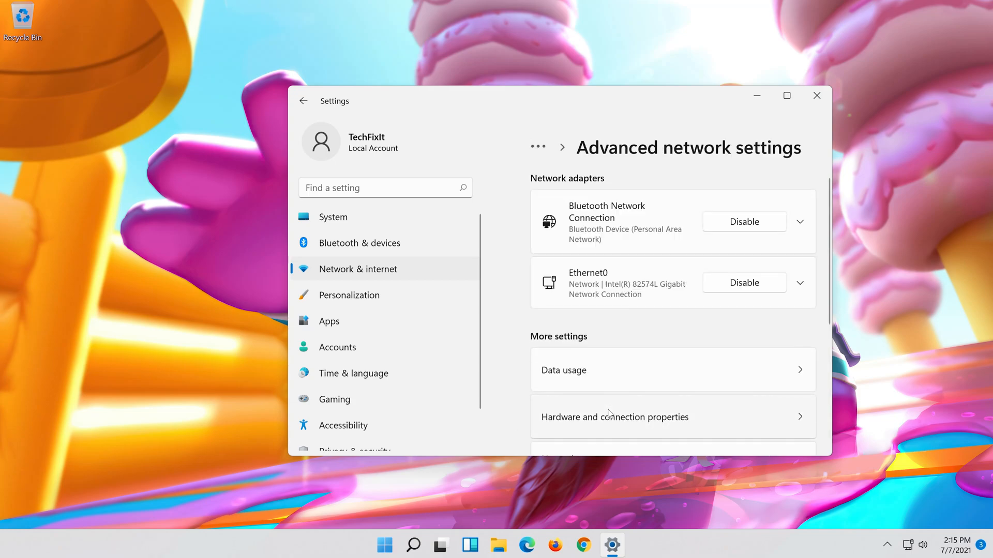
scroll(down, 3)
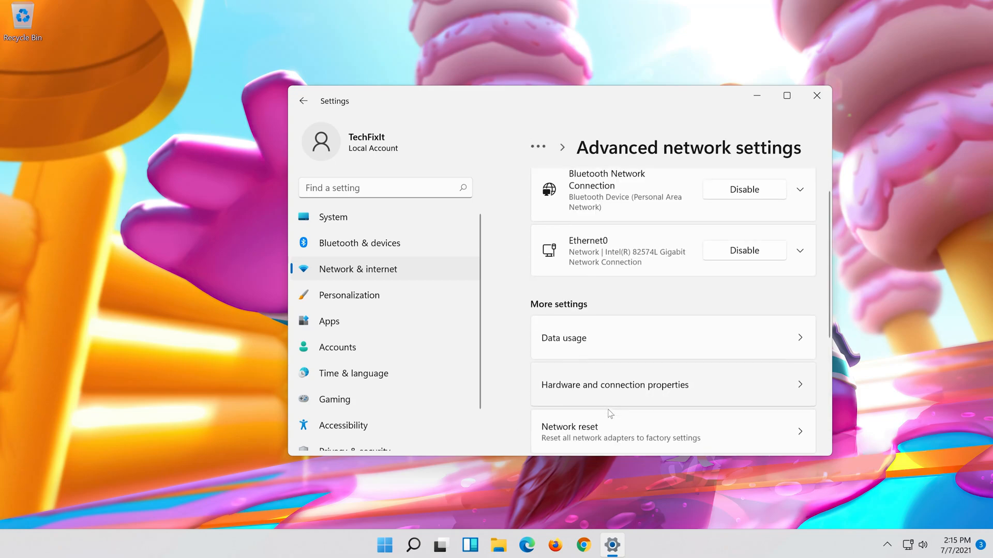
scroll(down, 3)
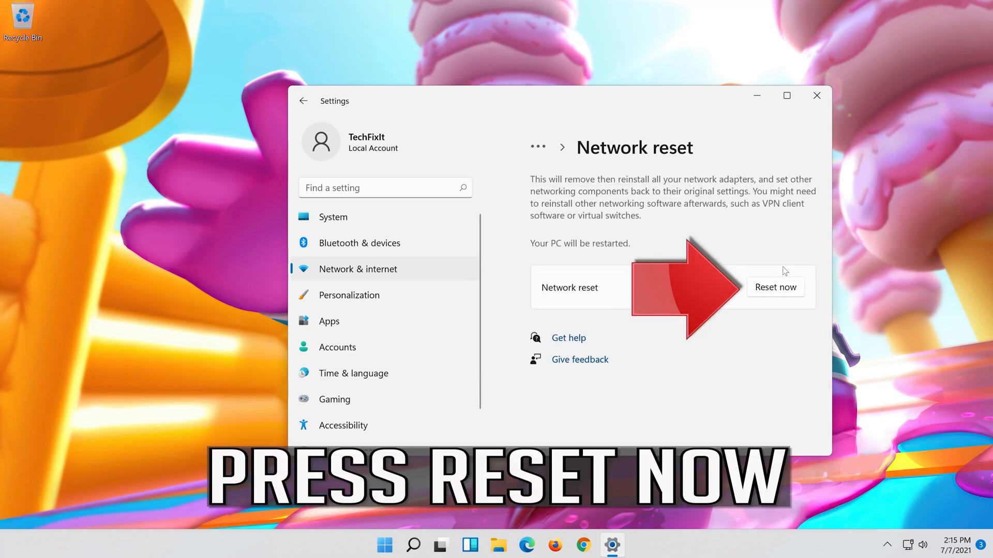
mouse_move(830, 287)
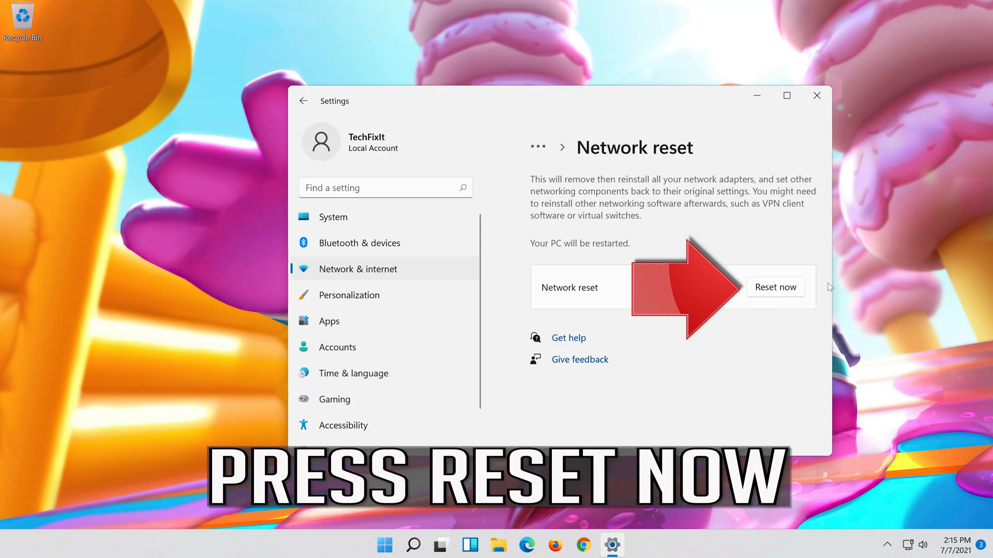
mouse_move(781, 286)
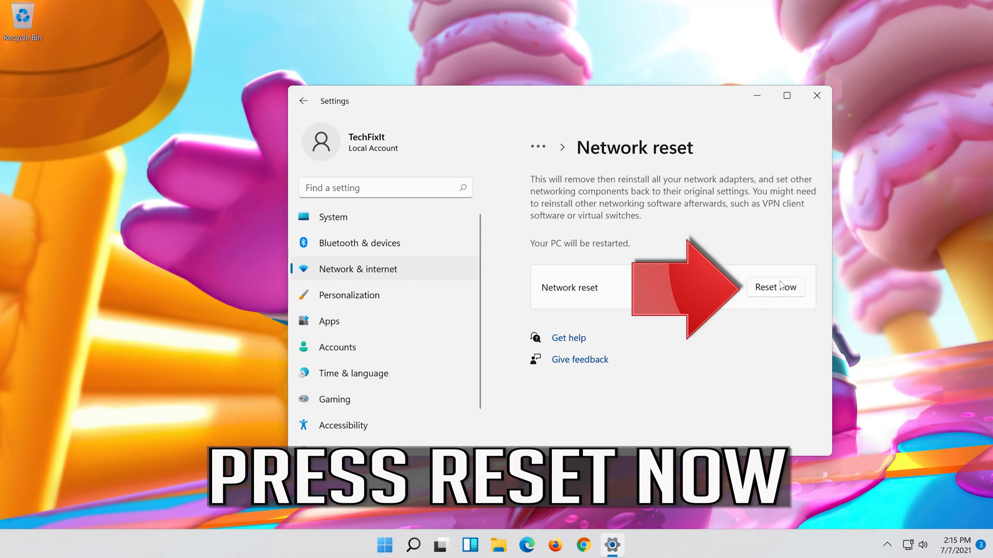
Confirm the network reset and dismiss the five-minute sign-out notice
click(775, 287)
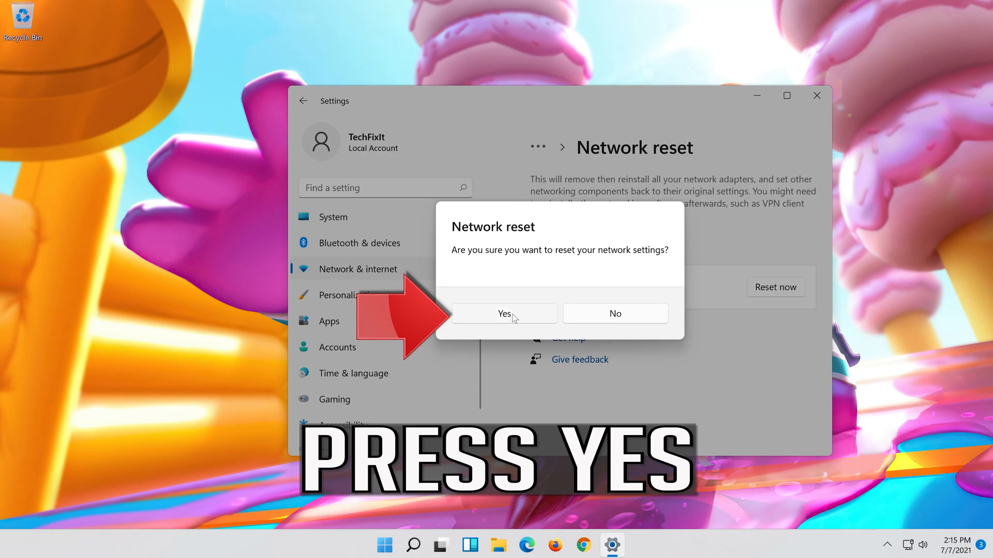
click(505, 314)
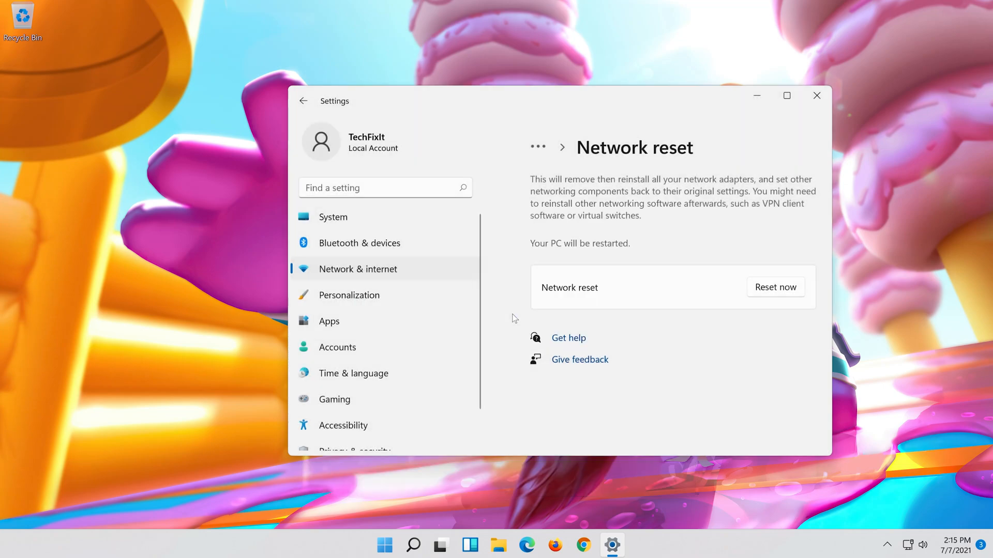
click(775, 287)
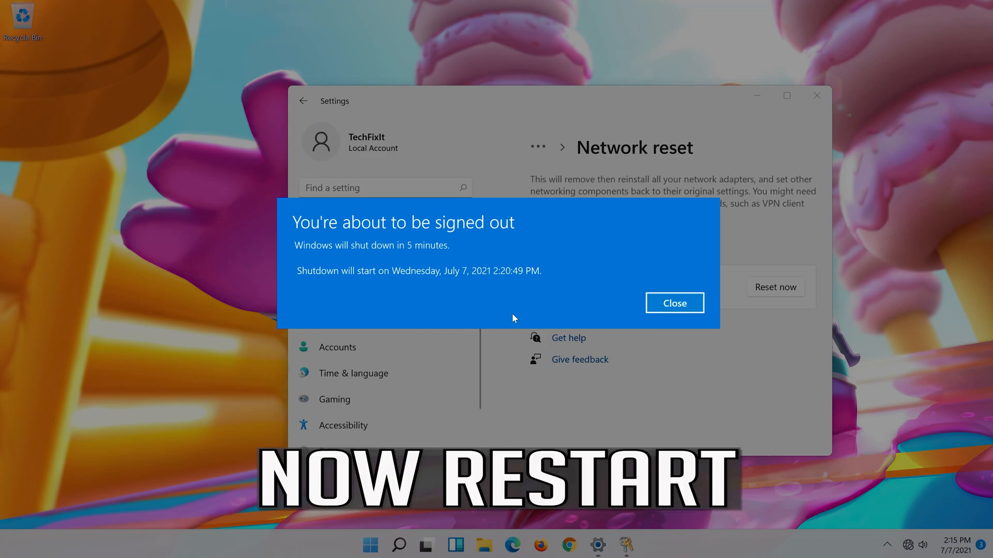
click(674, 302)
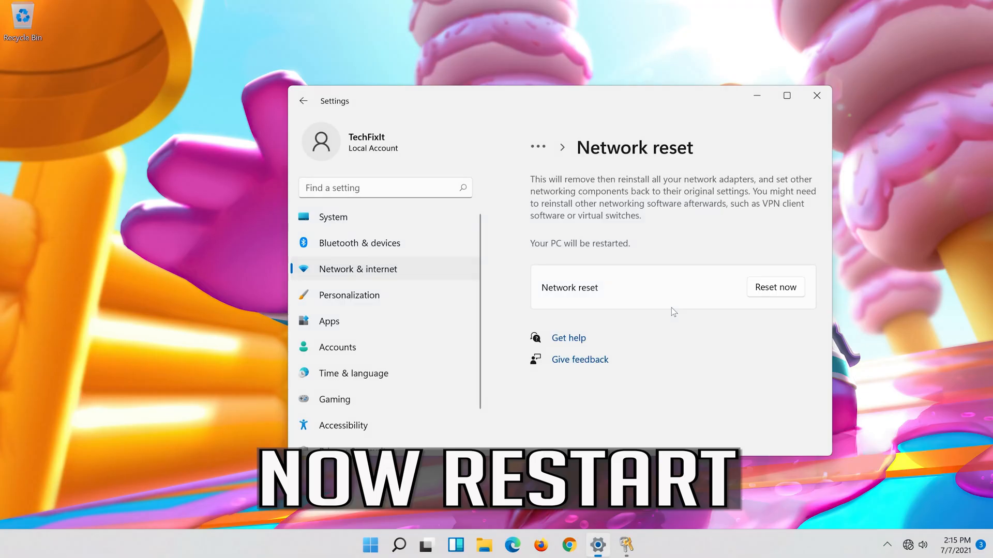
click(817, 96)
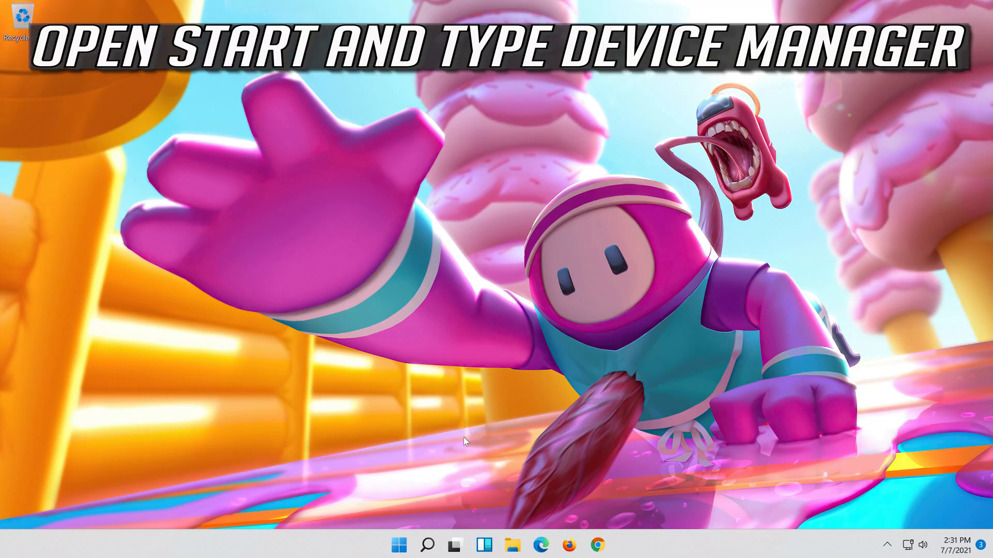
Open taskbar Search and begin typing 'dei' for Device Manager
click(428, 544)
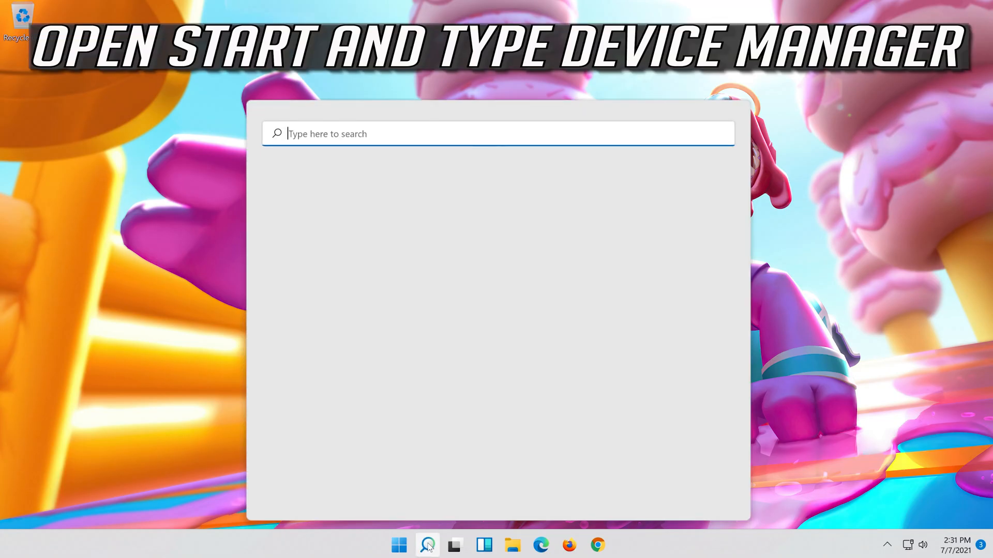
text(dei)
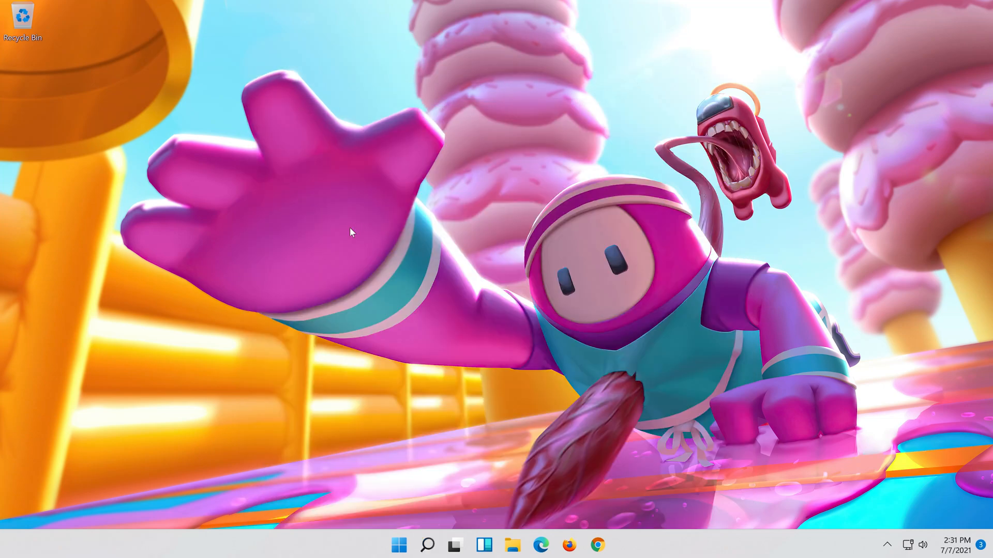
Expand Network adapters and choose Properties for the Intel(R) 82574L Gigabit Network Connection
click(327, 335)
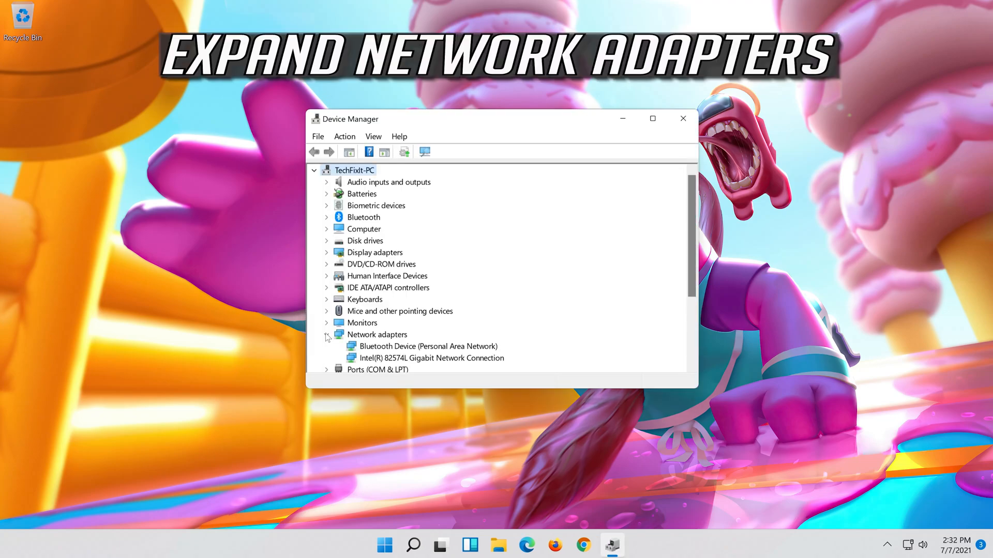
click(431, 358)
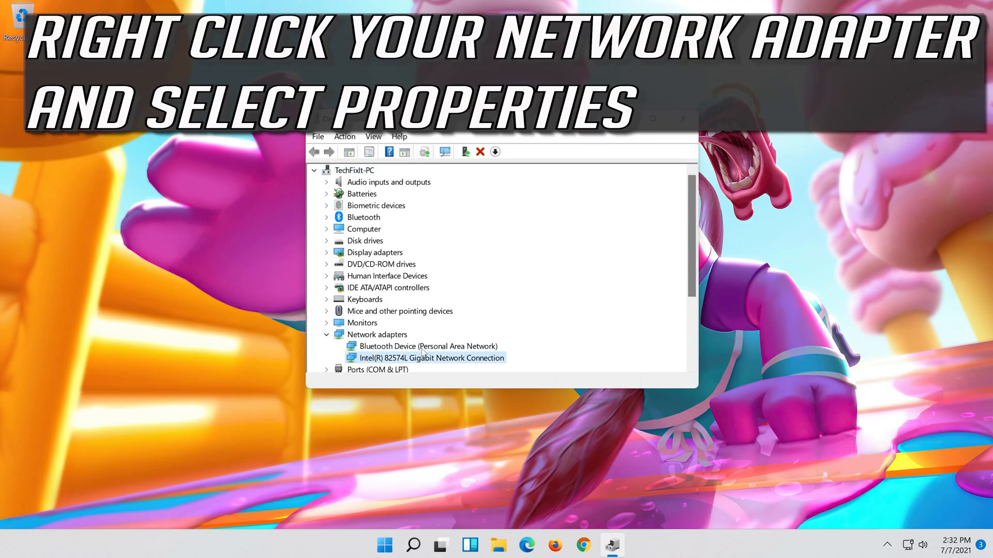
right_click(431, 357)
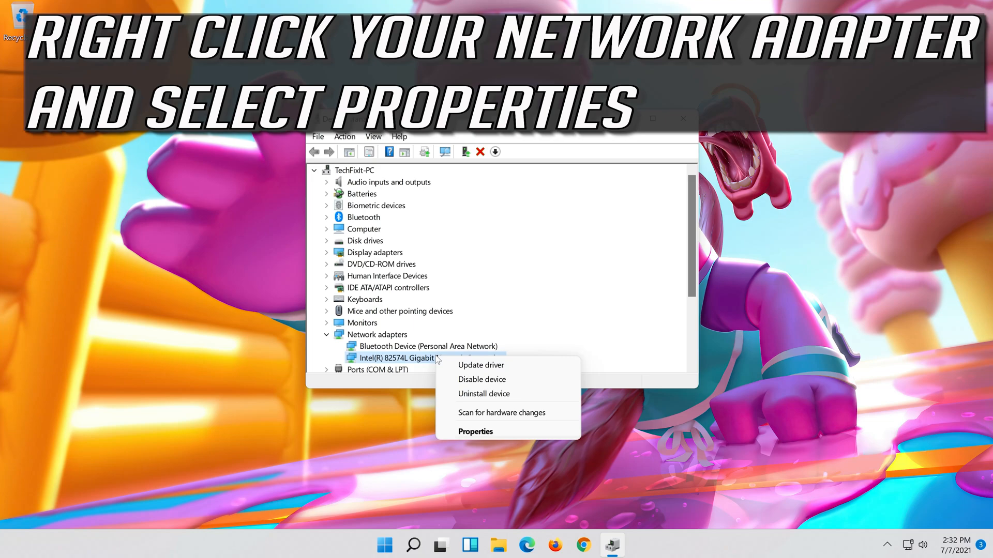
mouse_move(503, 433)
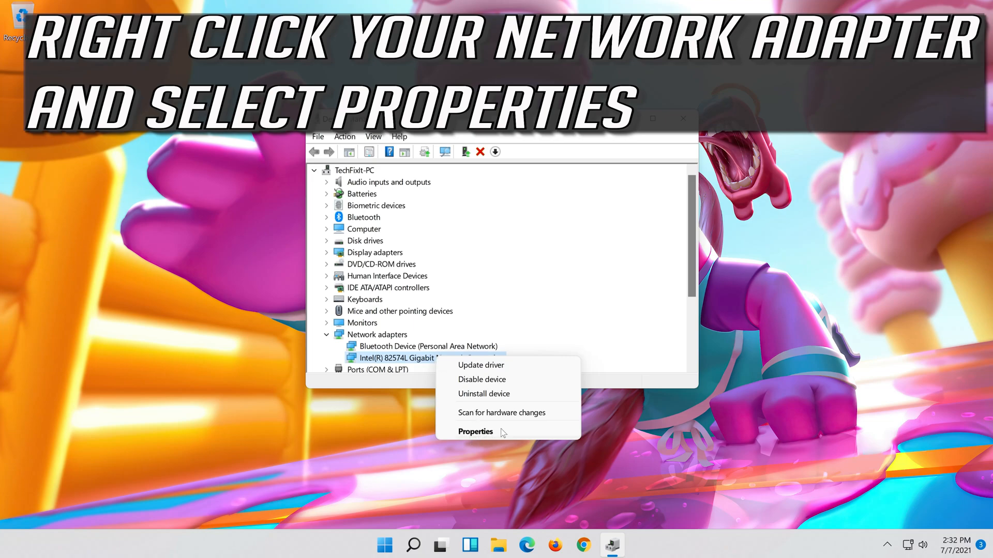
click(475, 431)
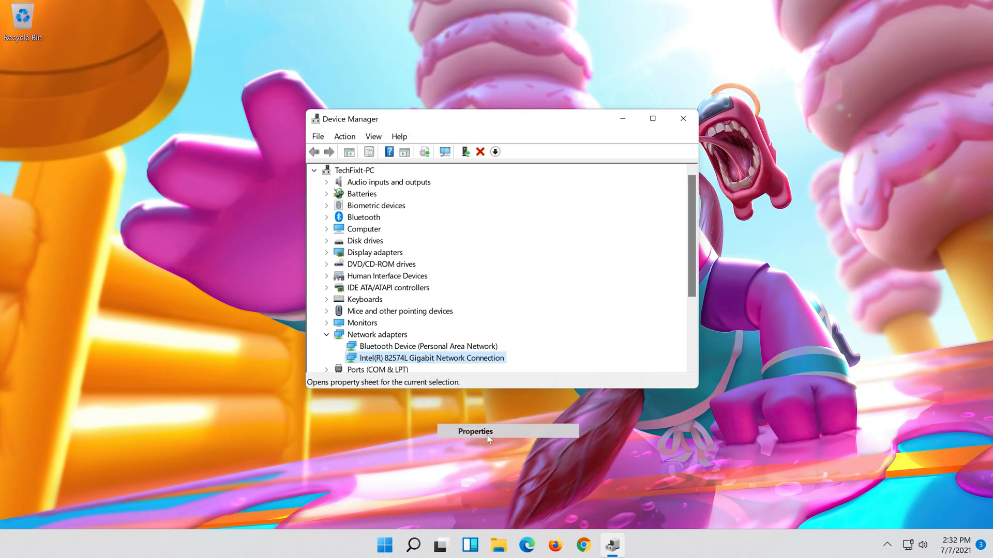
View the Intel 82574L adapter's Driver tab, showing Microsoft driver 12.18.9.23
click(474, 431)
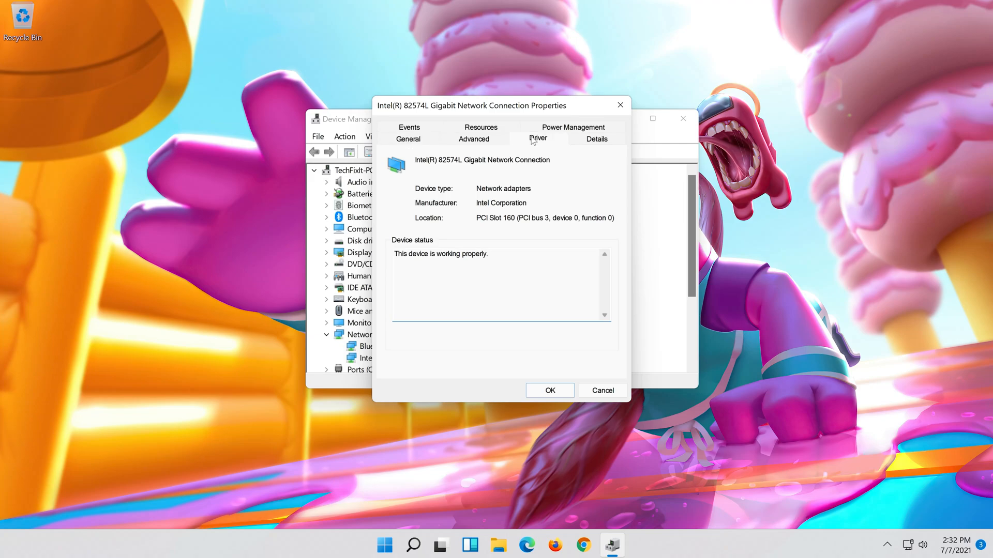
click(538, 138)
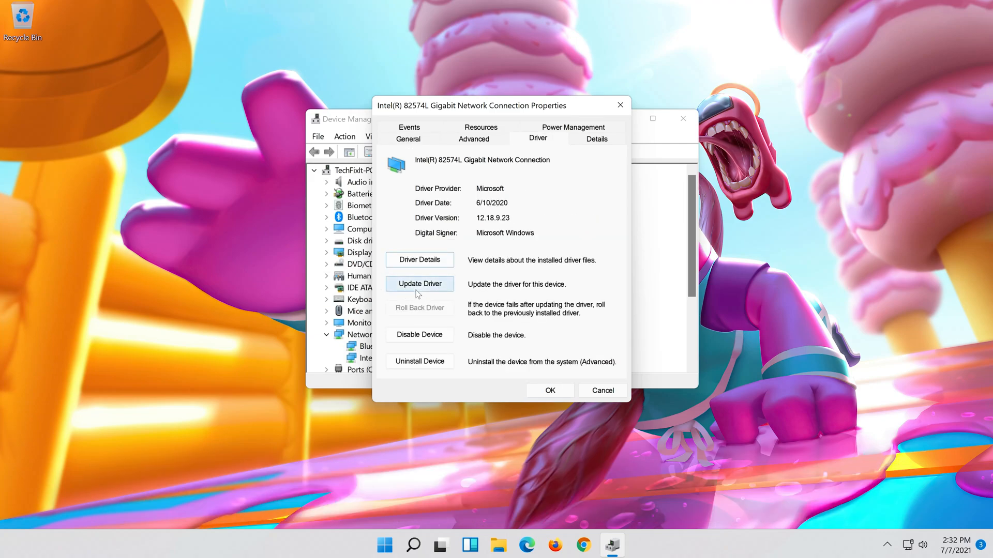
mouse_move(419, 283)
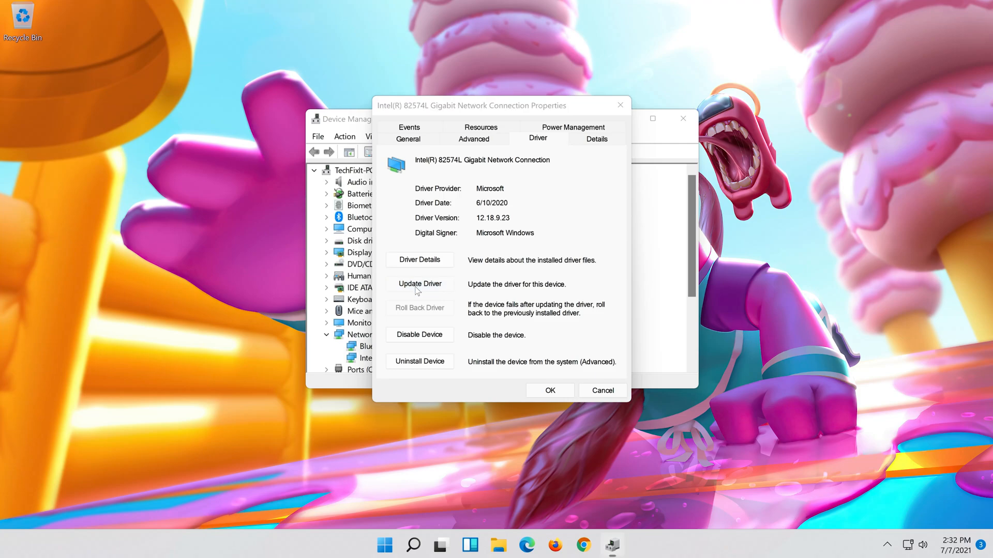
Update the driver by picking Intel(R) 82574L Gigabit Network Connection from compatible drivers, then close the wizard
click(419, 284)
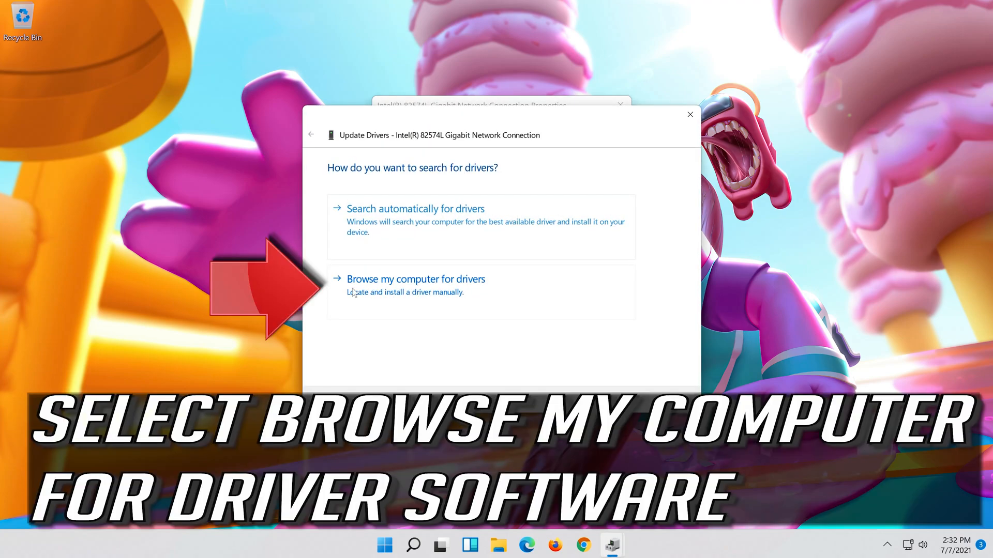
mouse_move(528, 294)
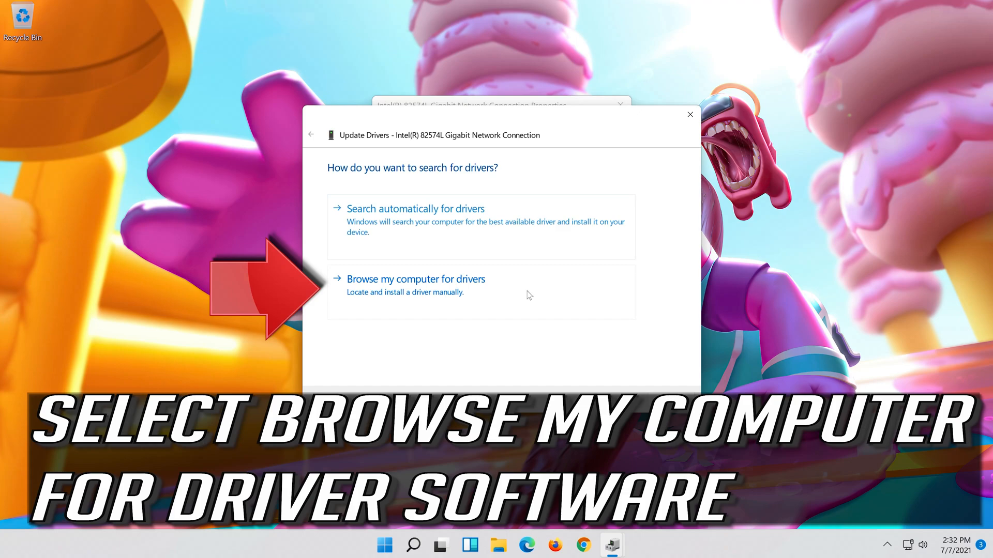
click(416, 280)
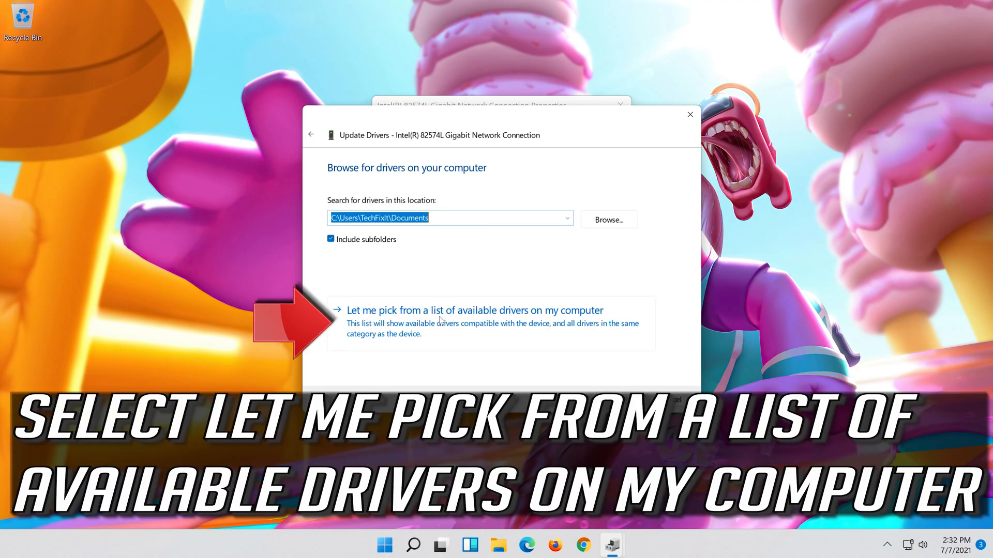
mouse_move(637, 327)
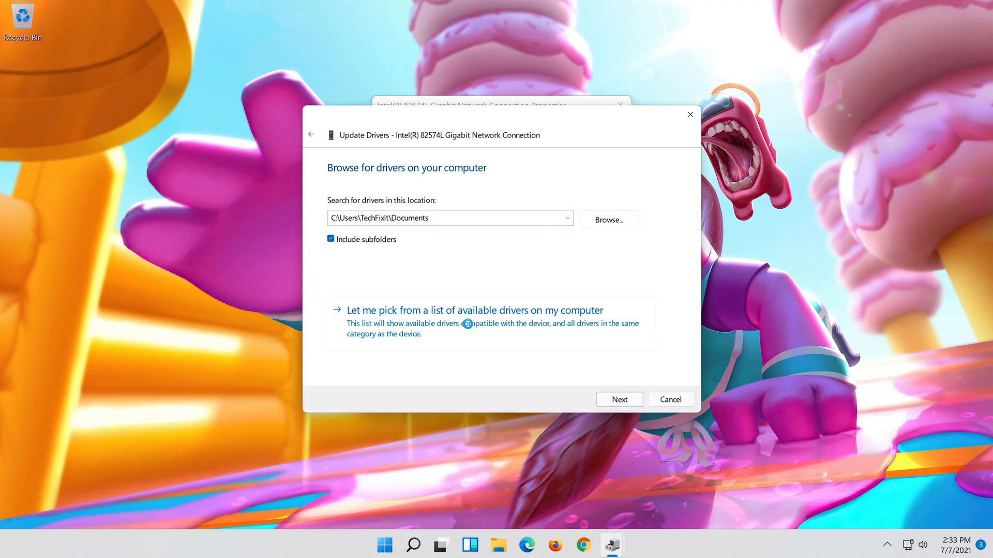
click(473, 311)
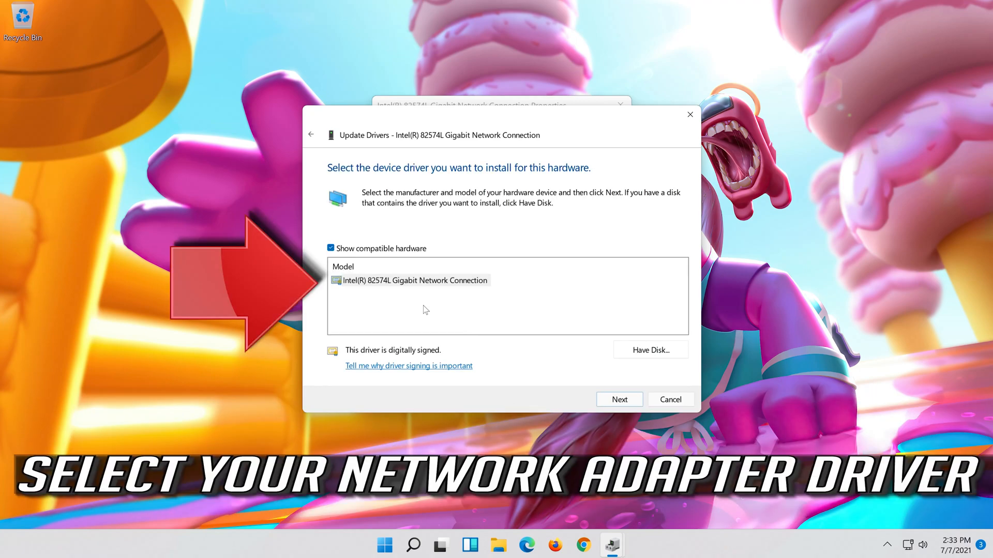
click(414, 280)
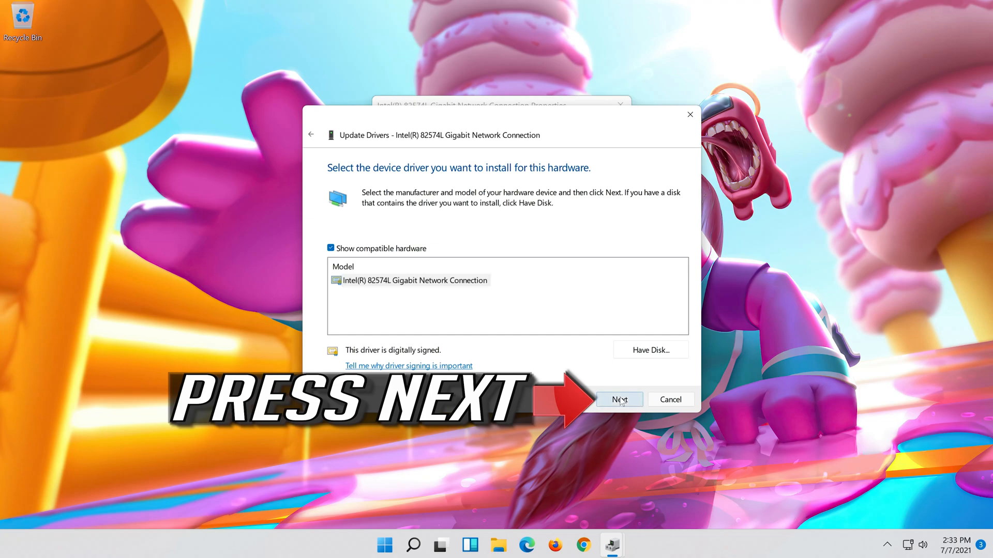
click(618, 400)
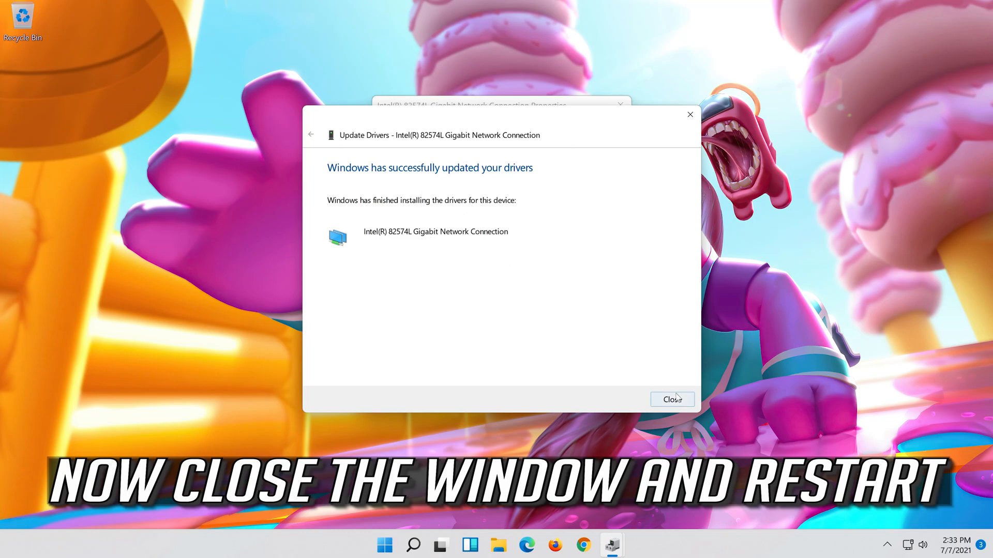
click(671, 400)
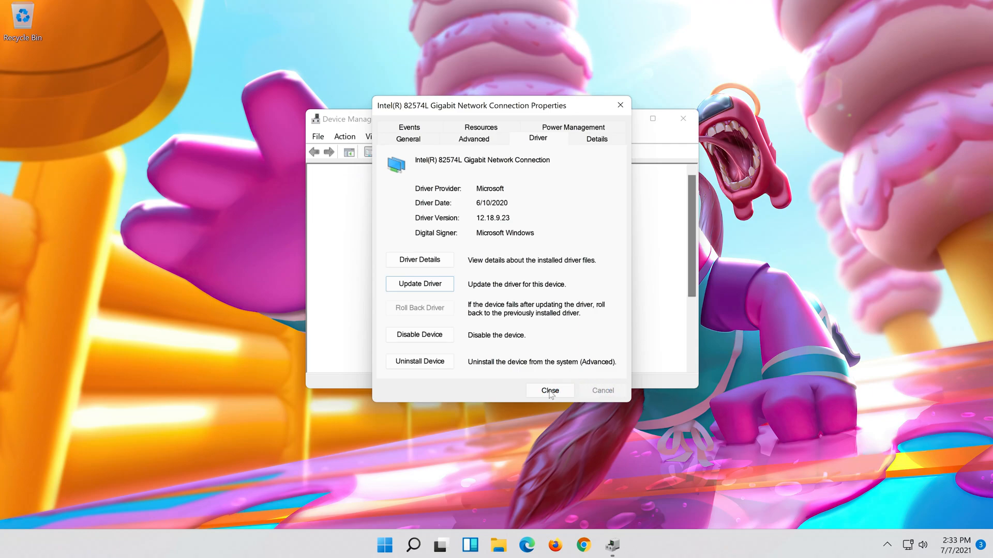
Close the adapter Properties dialog and bring up the Start menu and Search panel
click(550, 390)
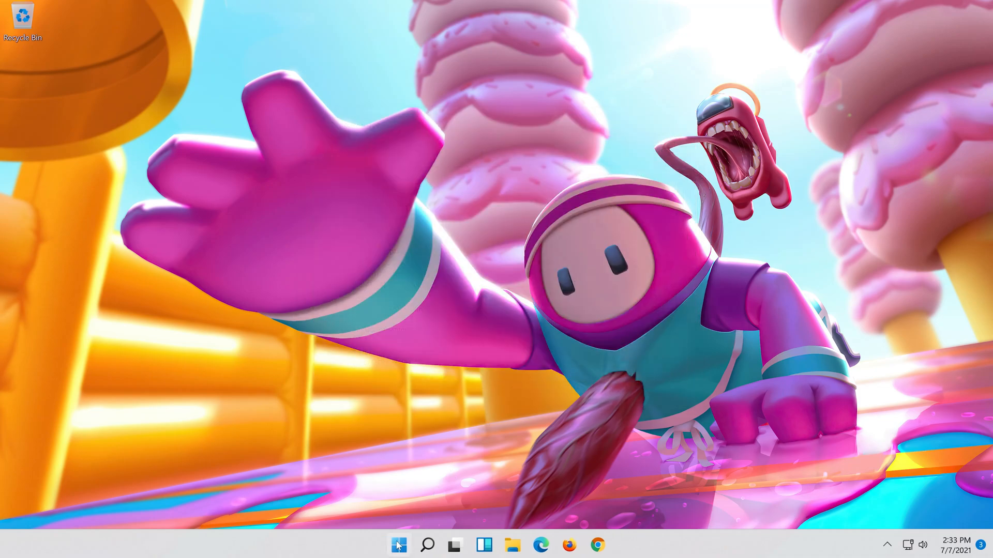
click(398, 544)
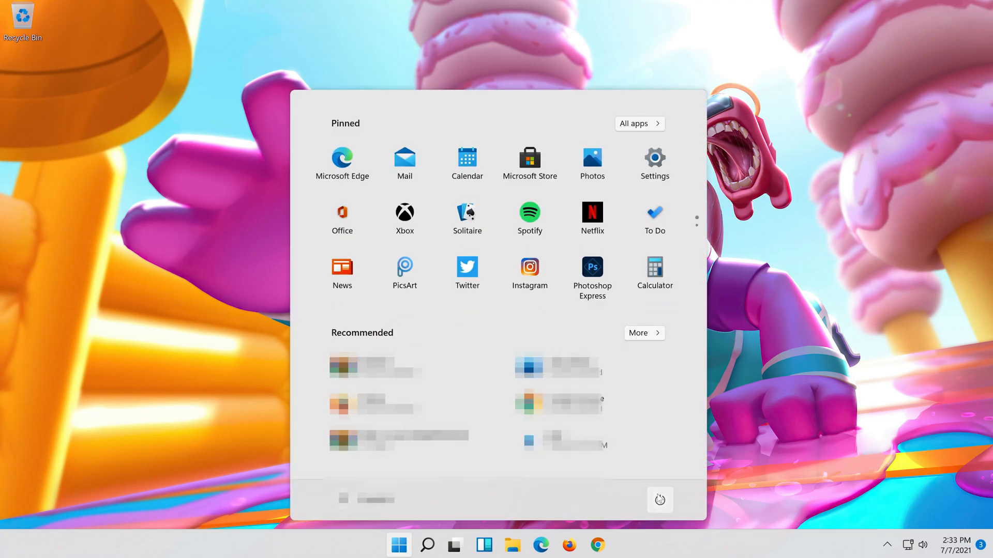
click(426, 544)
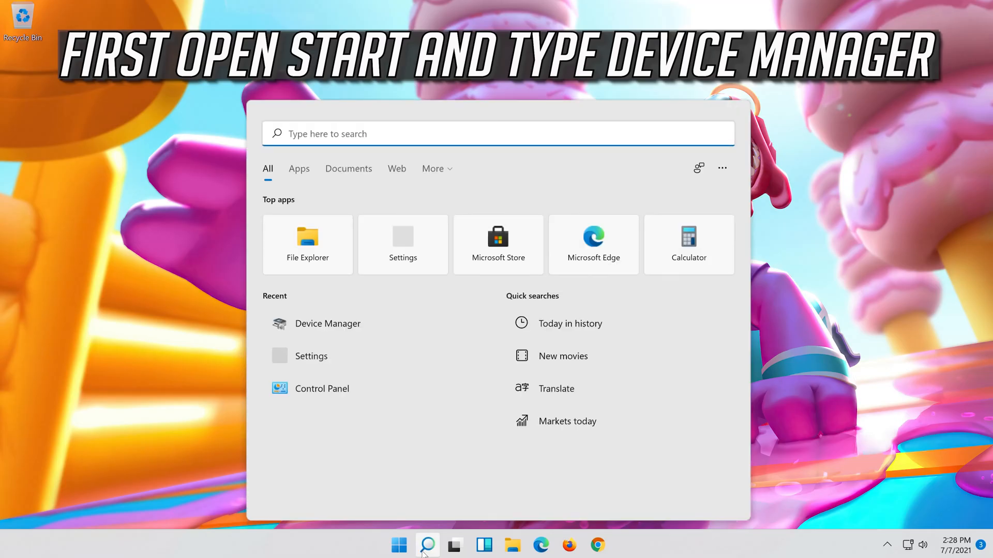
Search for 'device manager' to show Device Manager as the best match
text(device)
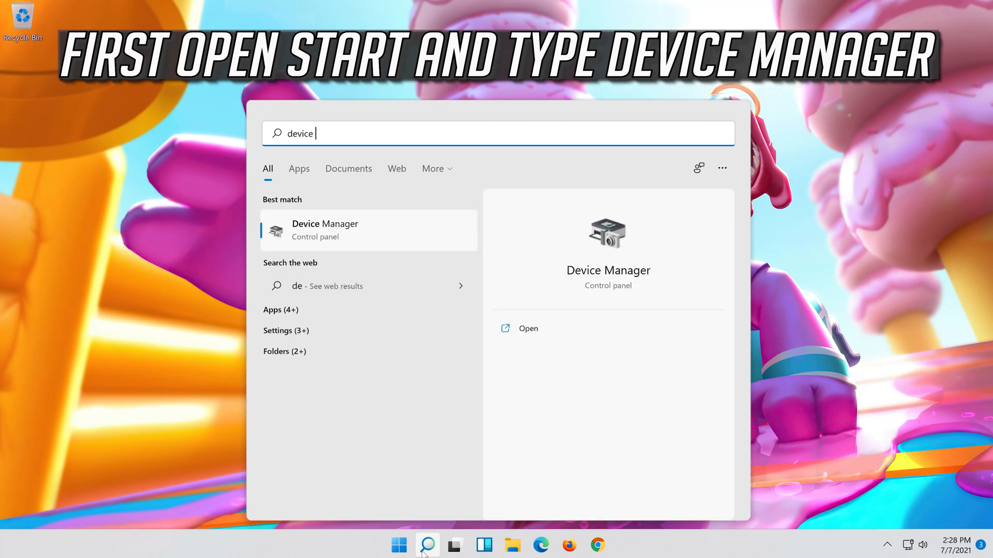
text(manager)
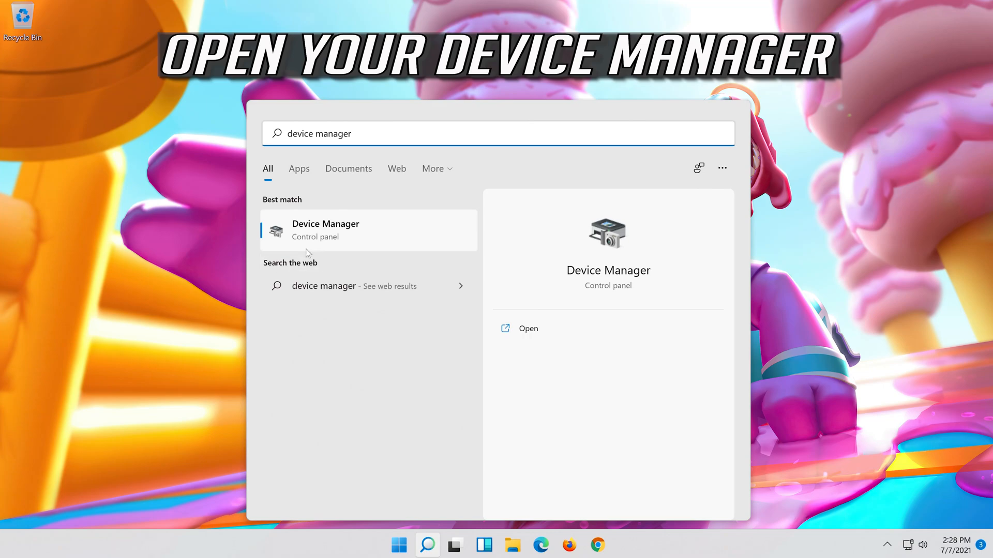
mouse_move(352, 240)
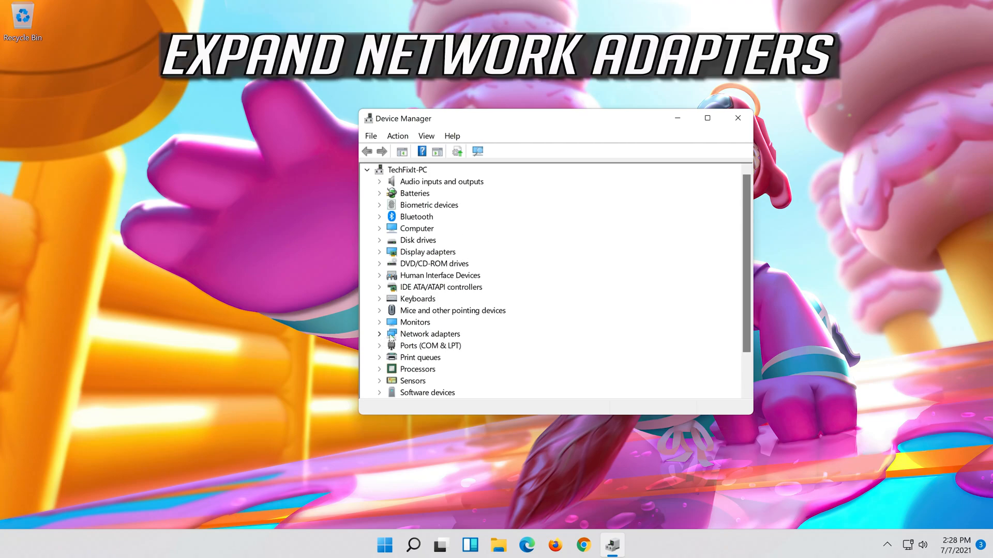
Expand Network adapters and open the Intel(R) 82574L Gigabit Network Connection's Properties
click(379, 333)
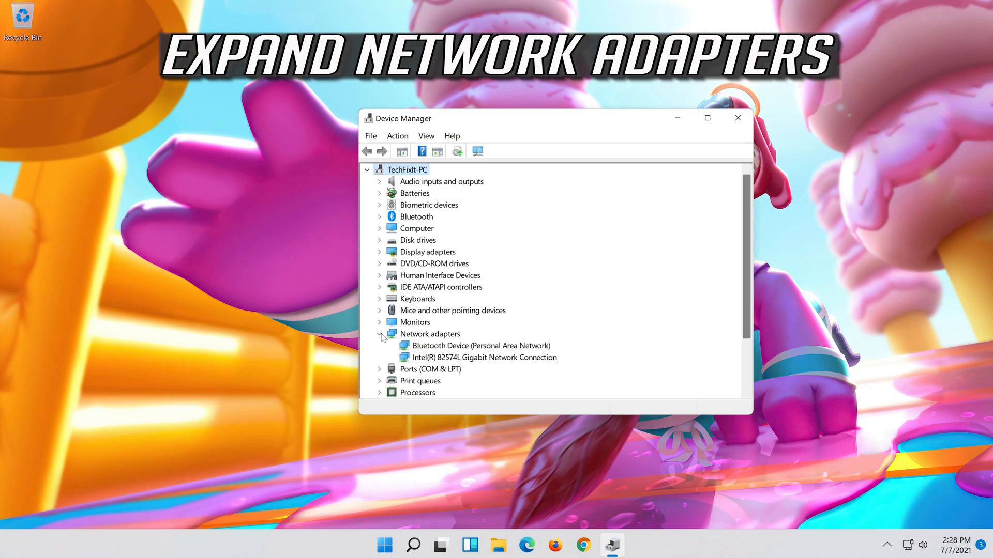
click(484, 357)
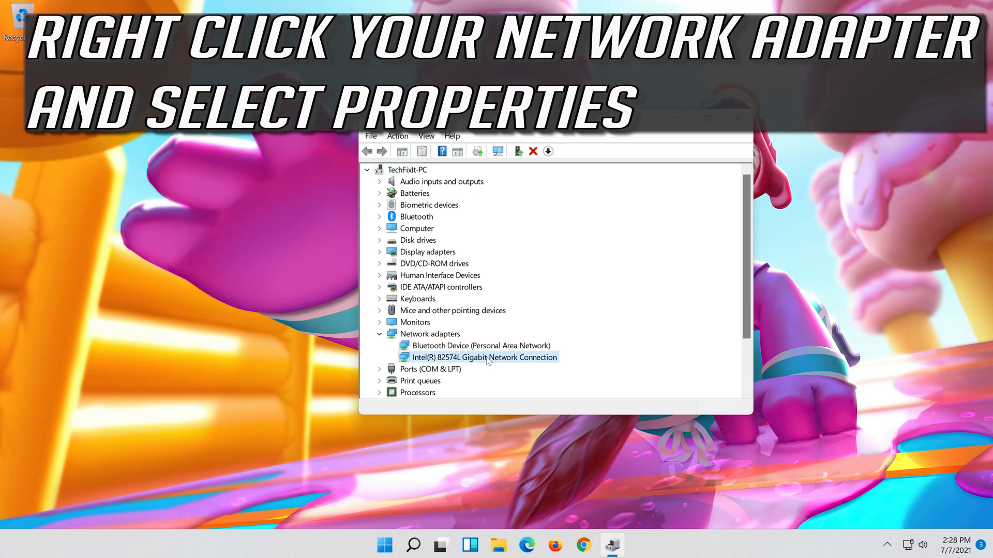
right_click(484, 357)
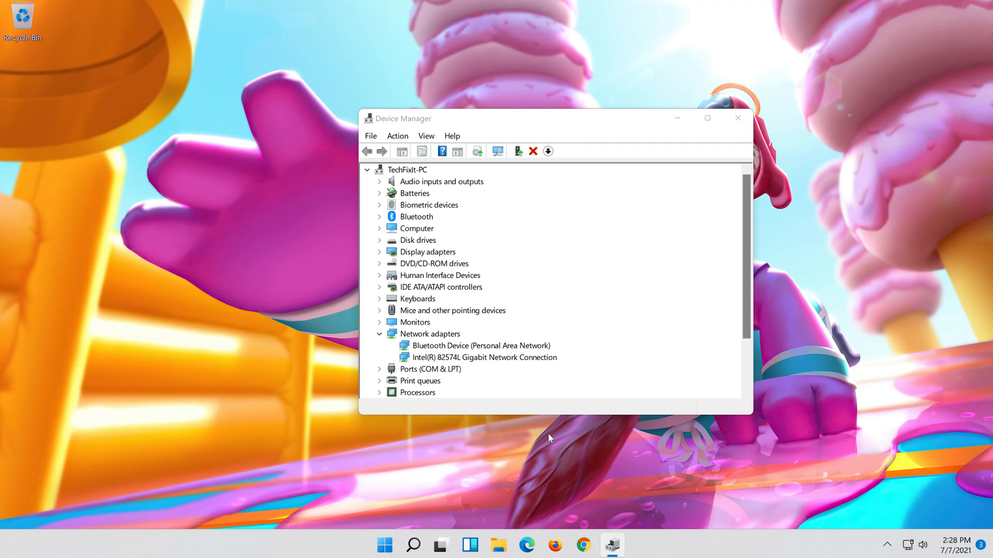
double_click(484, 357)
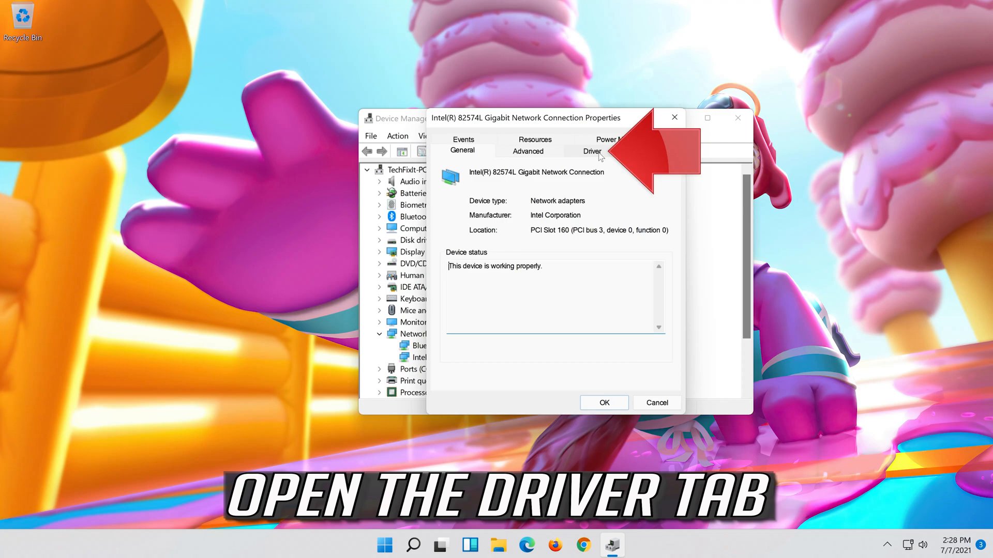
Uninstall the Intel 82574L Gigabit adapter from its Driver tab and confirm removal
click(592, 151)
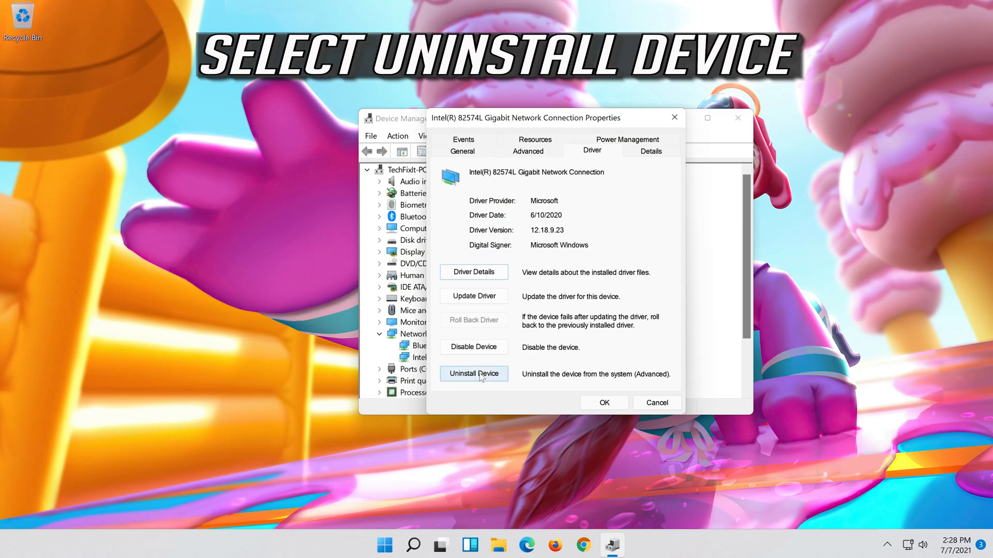
click(474, 373)
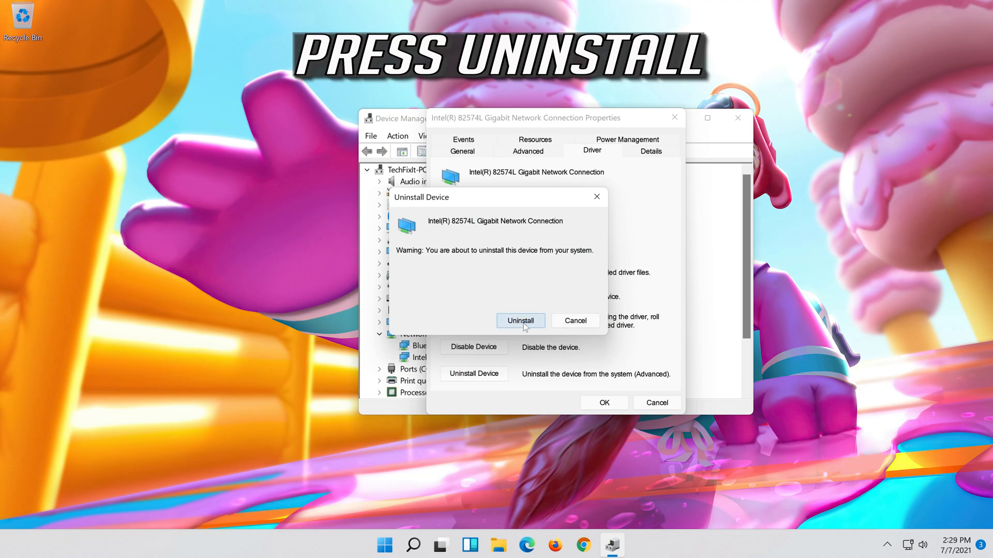
click(519, 321)
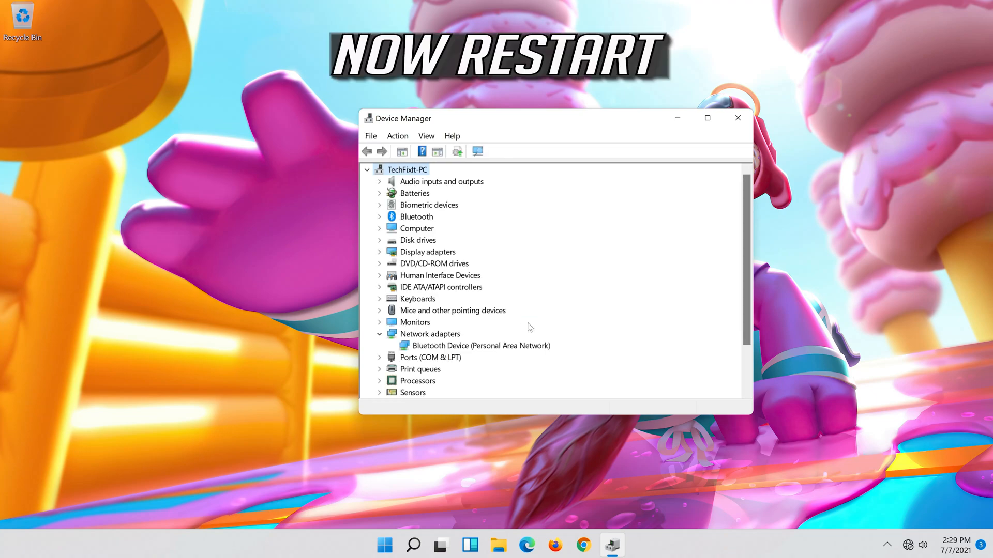
mouse_move(738, 119)
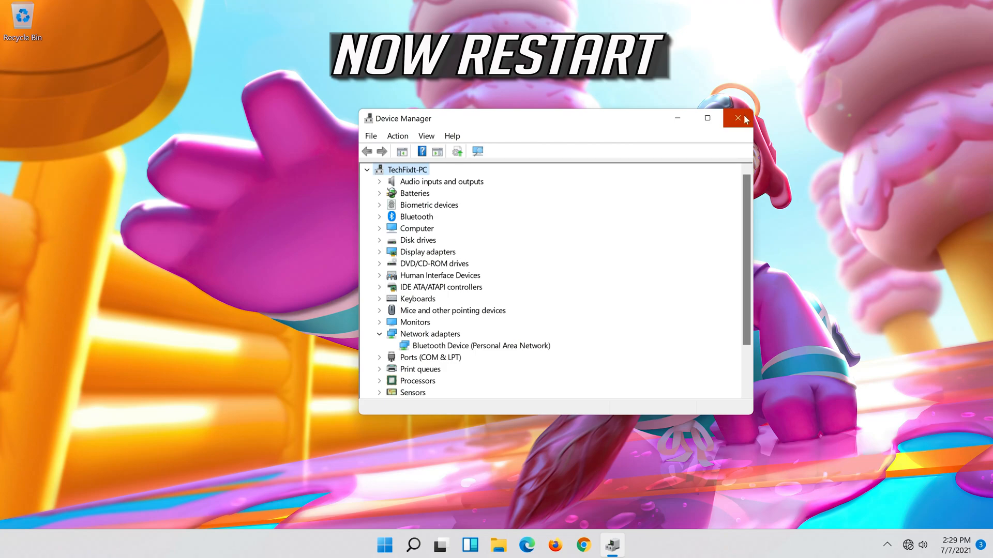
Close Device Manager, then restart Windows from the Start menu's Power options
click(737, 118)
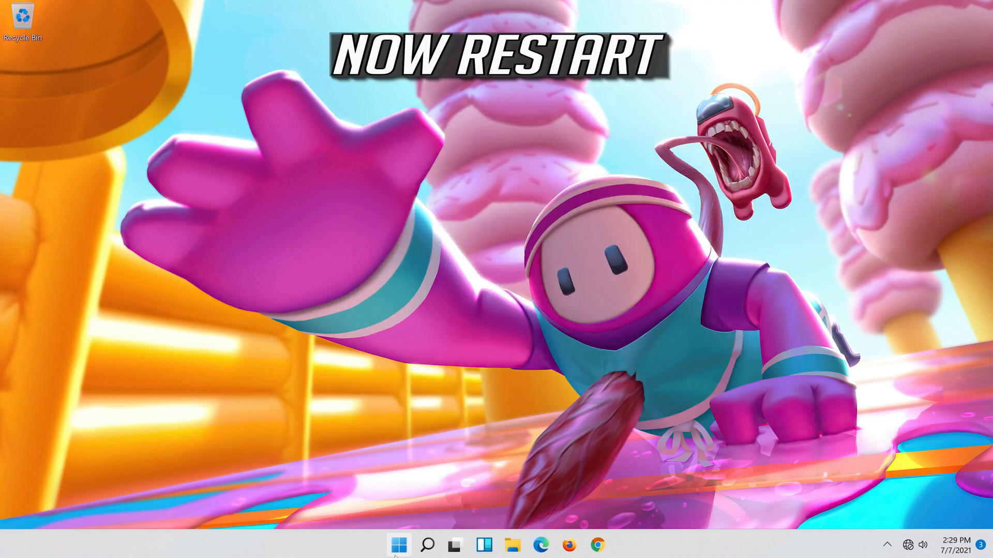
click(398, 544)
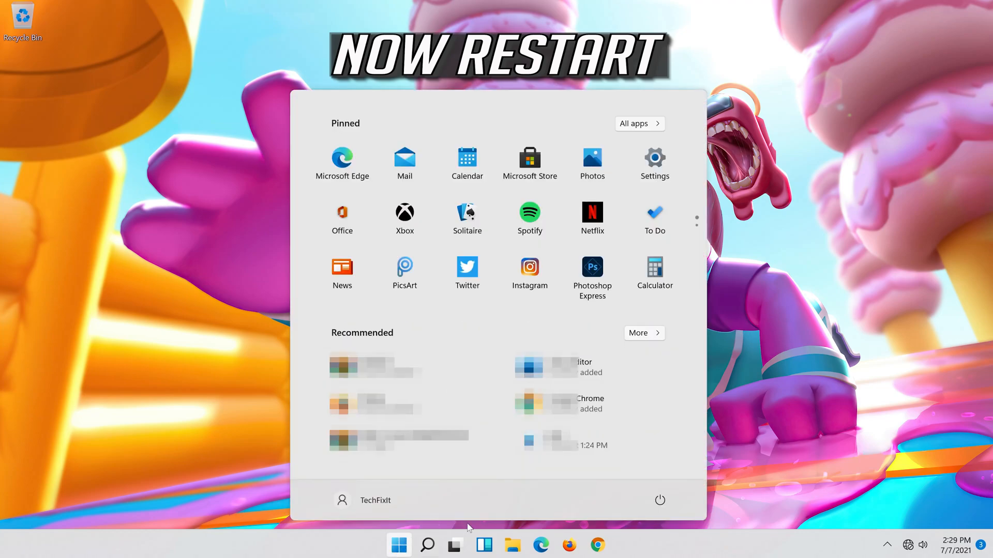
click(659, 500)
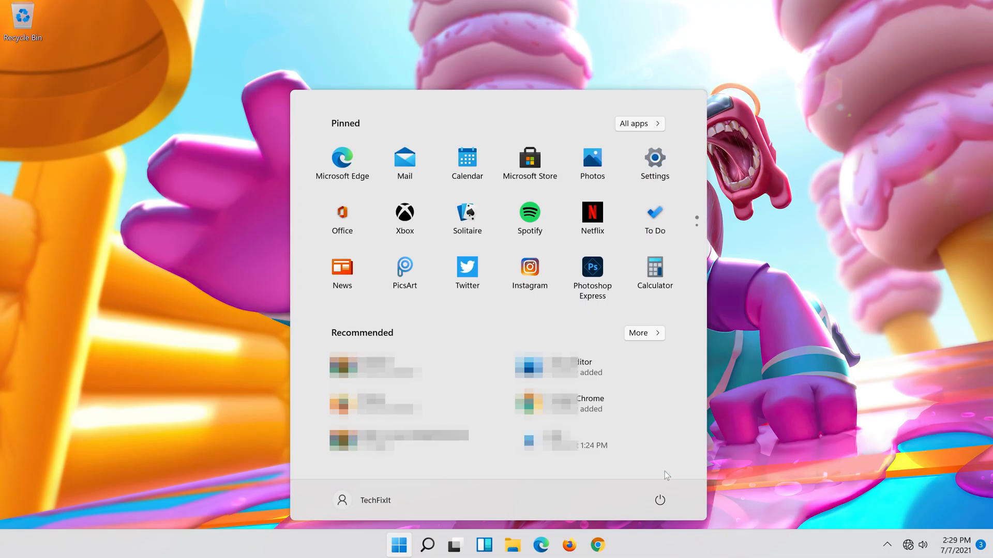
click(659, 500)
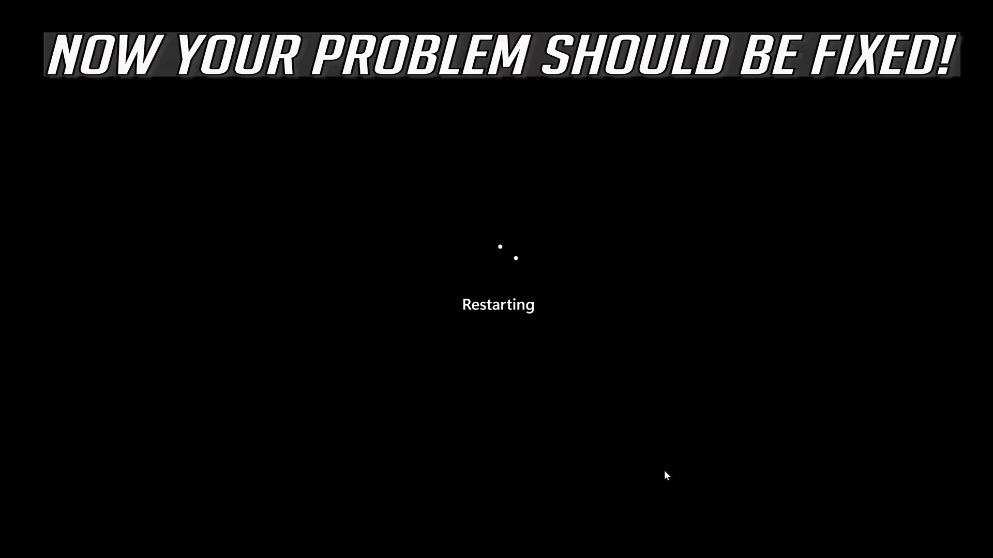